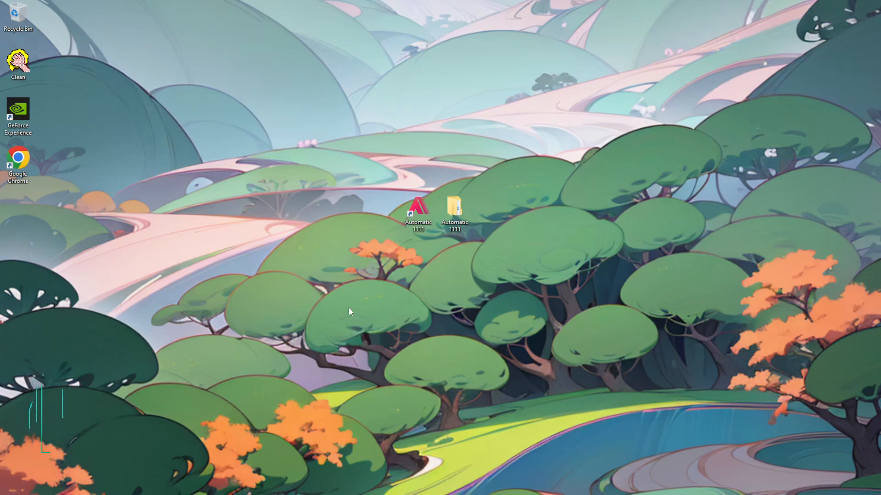
Launch the web UI and generate 'happy puppy playing in the field' in txt2img
double_click(416, 207)
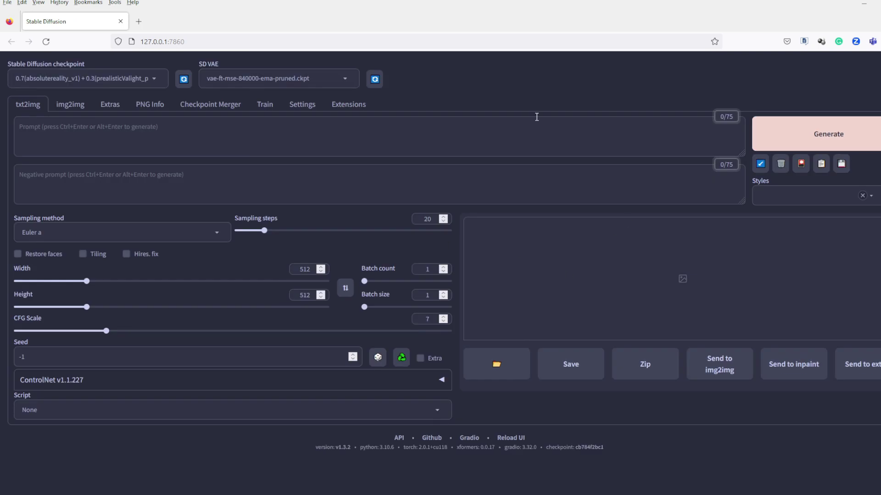
text(happy puppy playing in the field)
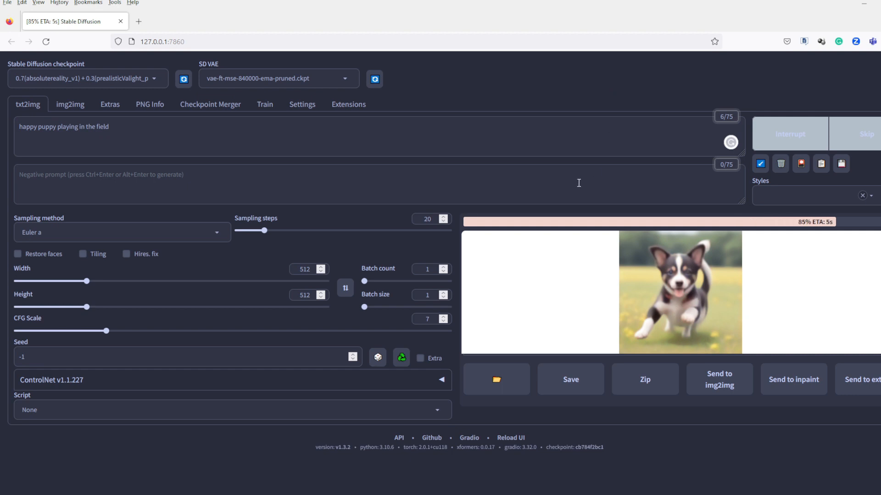
click(681, 293)
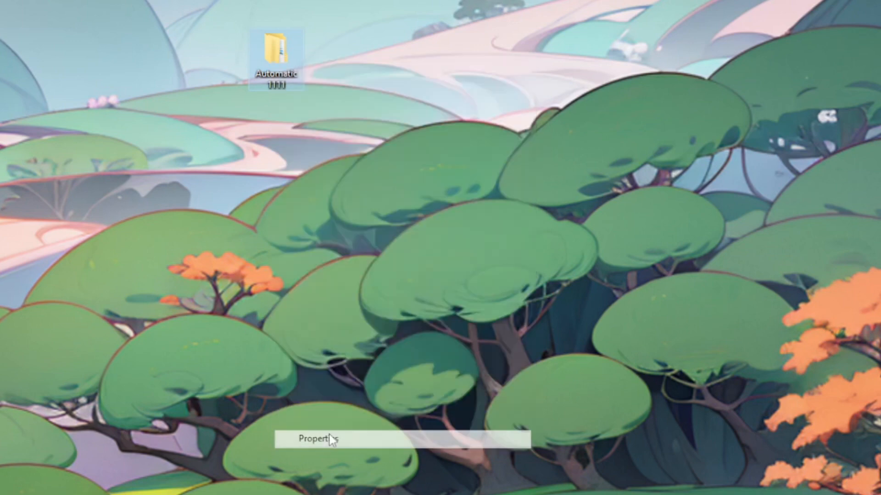
Scroll through Civitai's Highest Rated checkpoint models
click(329, 438)
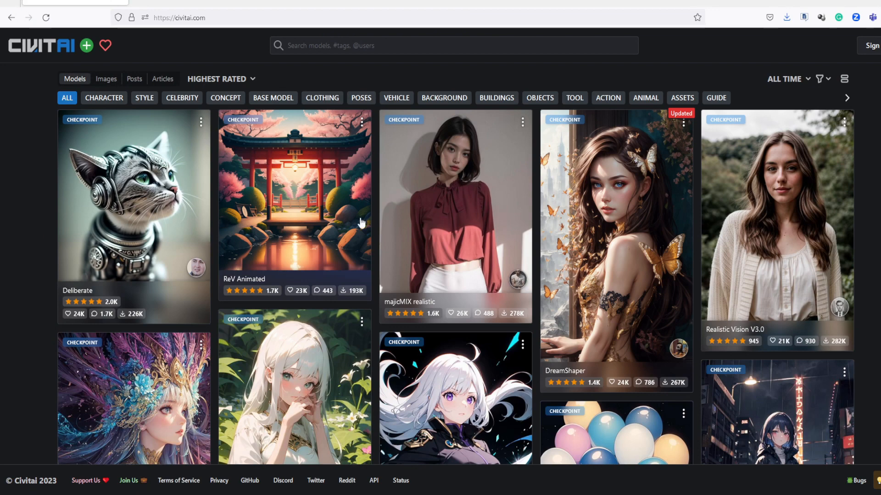
scroll(down, 3)
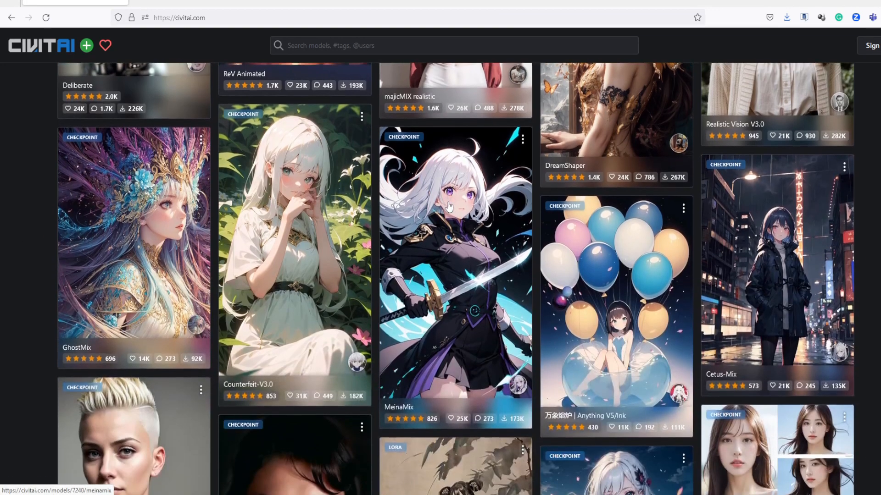
scroll(down, 3)
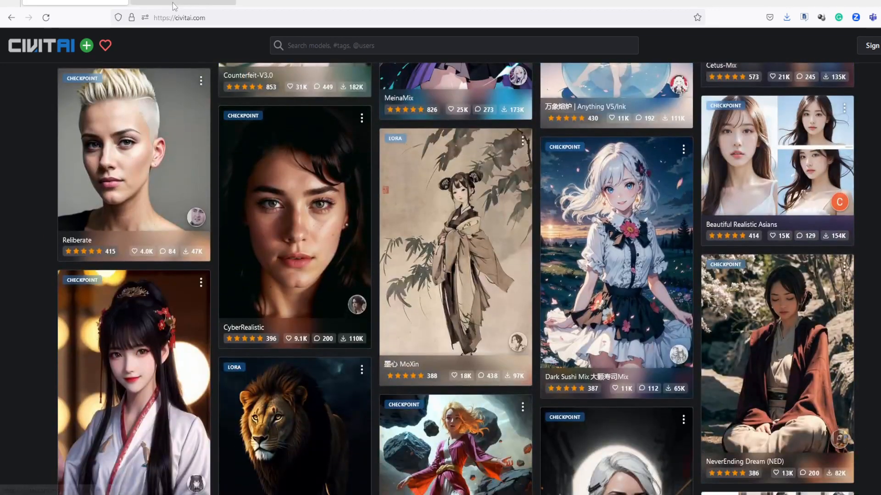
View the web UI's installed Checkpoints gallery and the install guide's requirements, then return to the desktop
click(165, 4)
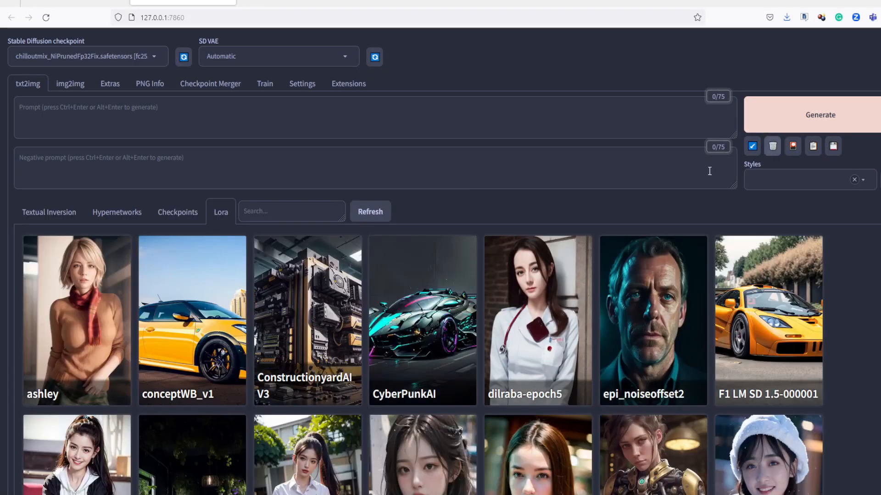
click(178, 212)
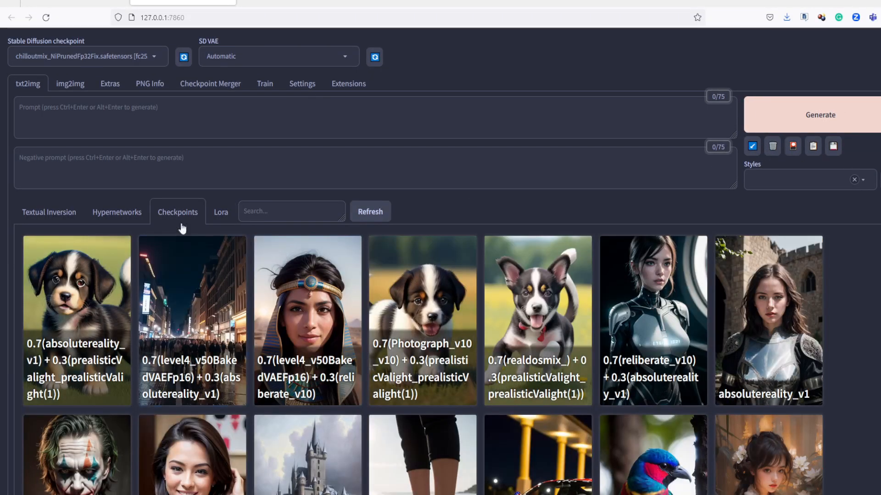
click(48, 213)
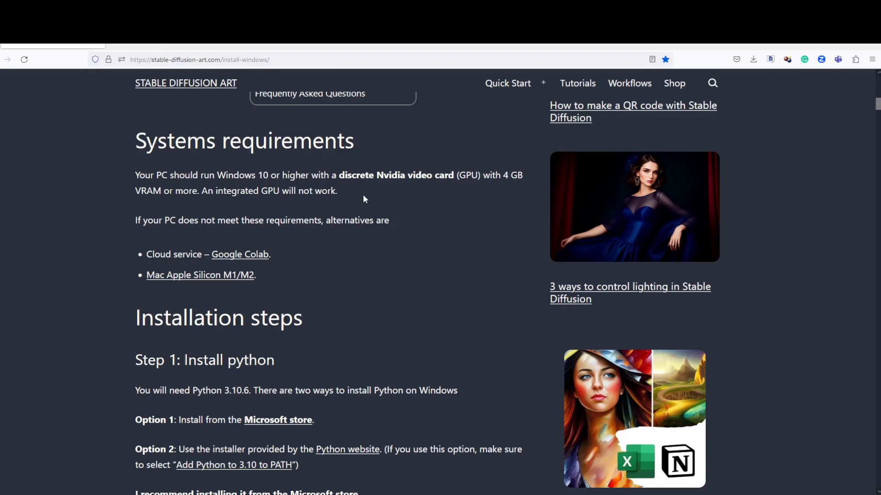
double_click(351, 174)
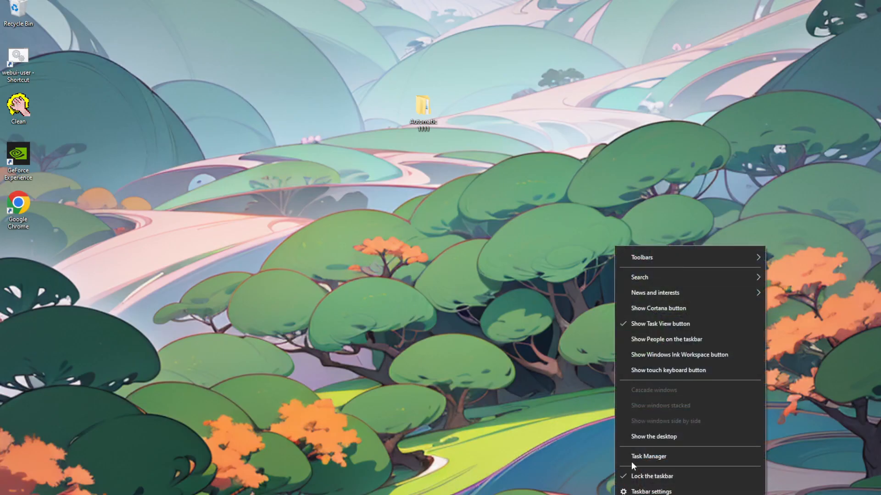
click(648, 456)
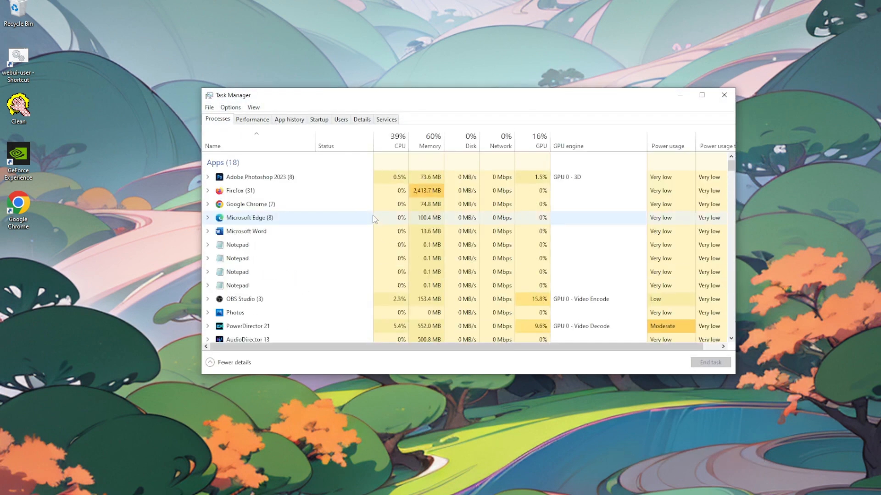
click(252, 119)
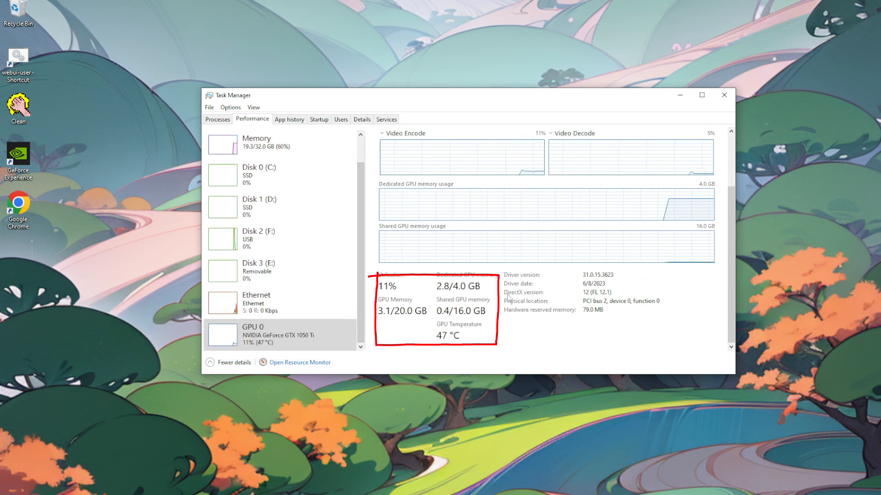
click(724, 95)
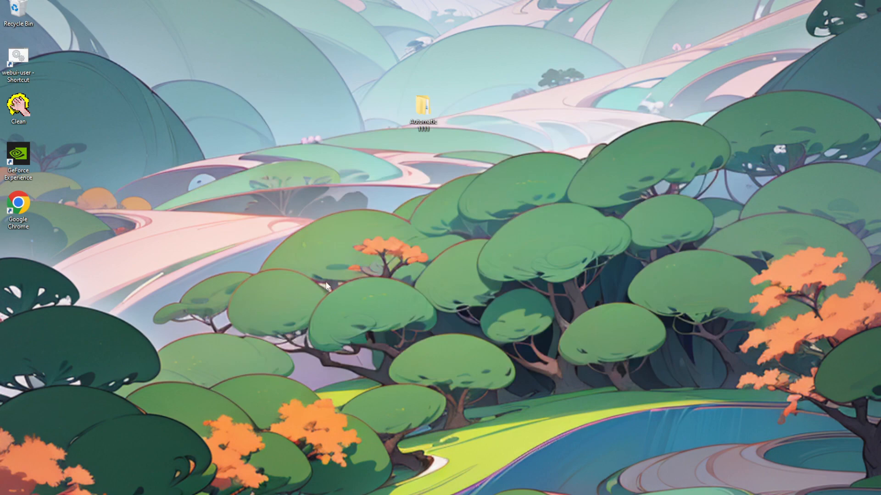
Run dxdiag to read the GTX 1050 Ti display details, then exit the tool
key(Win+r)
text(dxdiag)
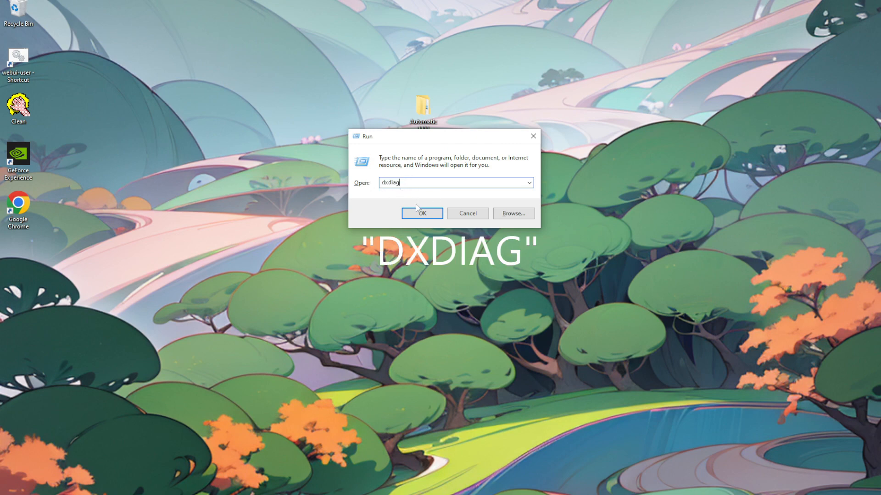
click(422, 213)
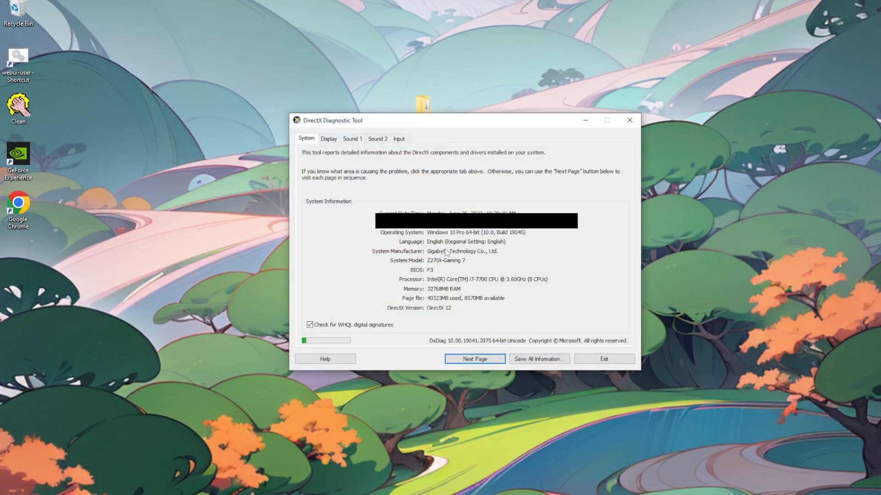
mouse_move(400, 283)
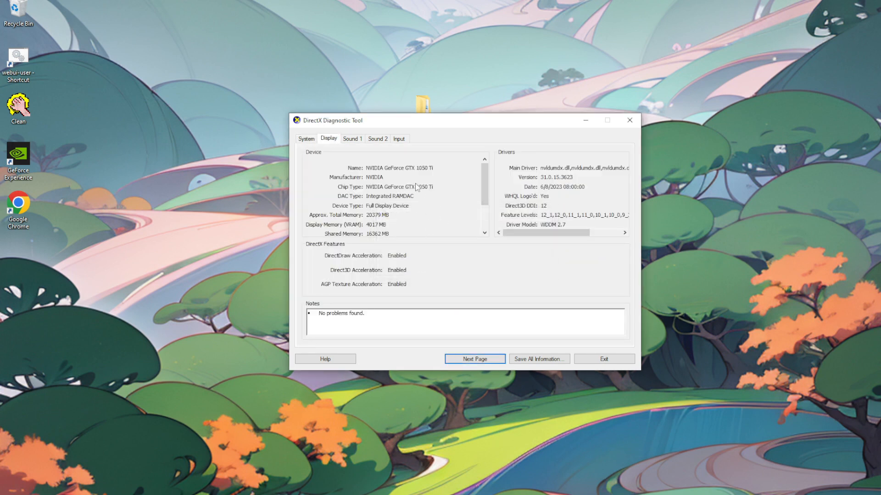
mouse_move(591, 361)
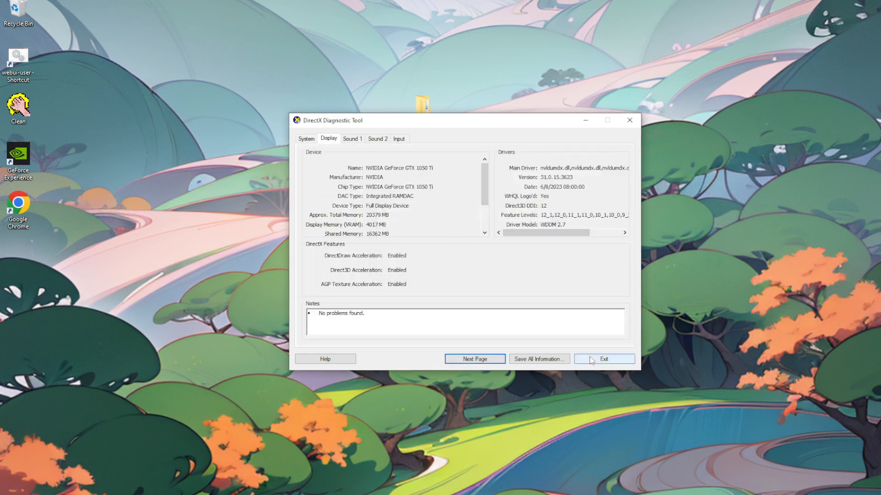
click(604, 359)
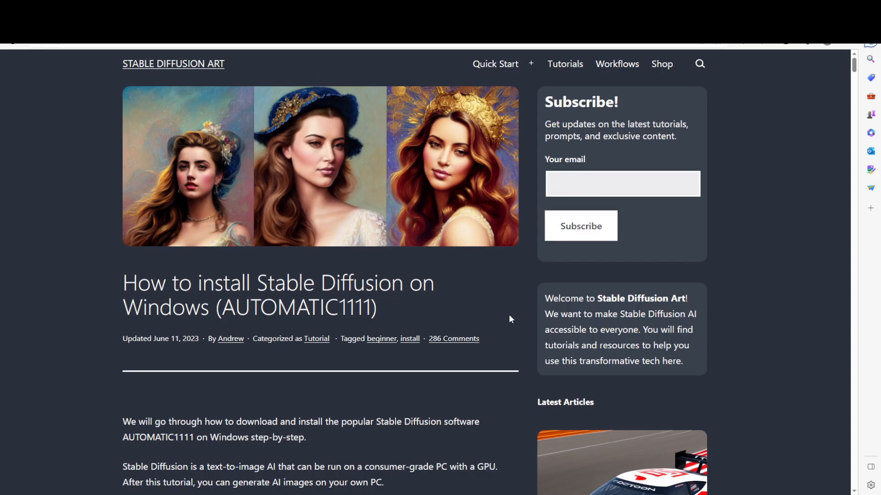
scroll(down, 3)
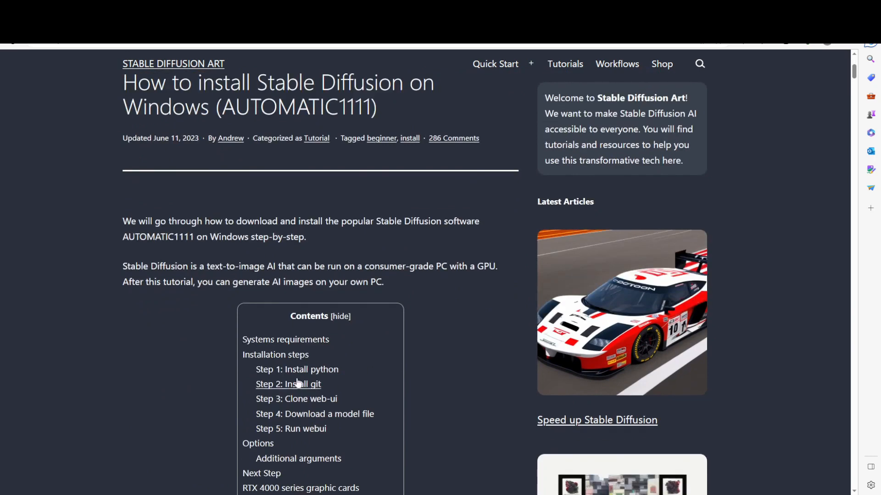
mouse_move(812, 204)
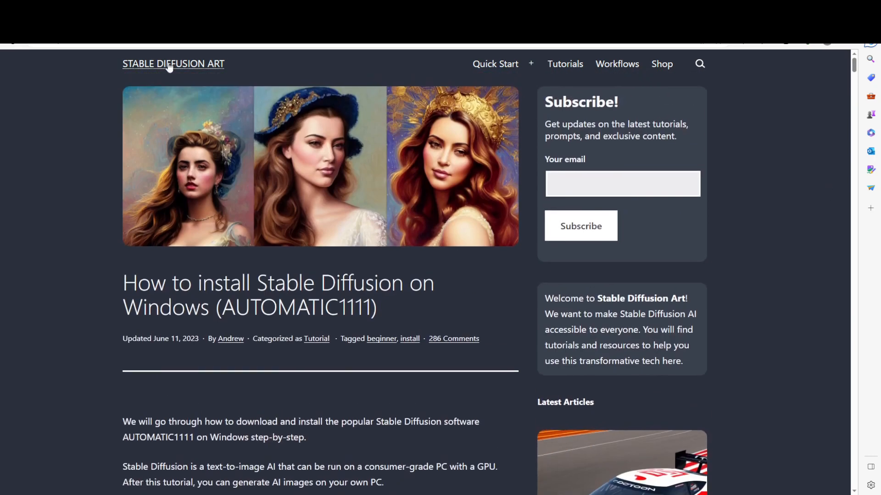
mouse_move(829, 97)
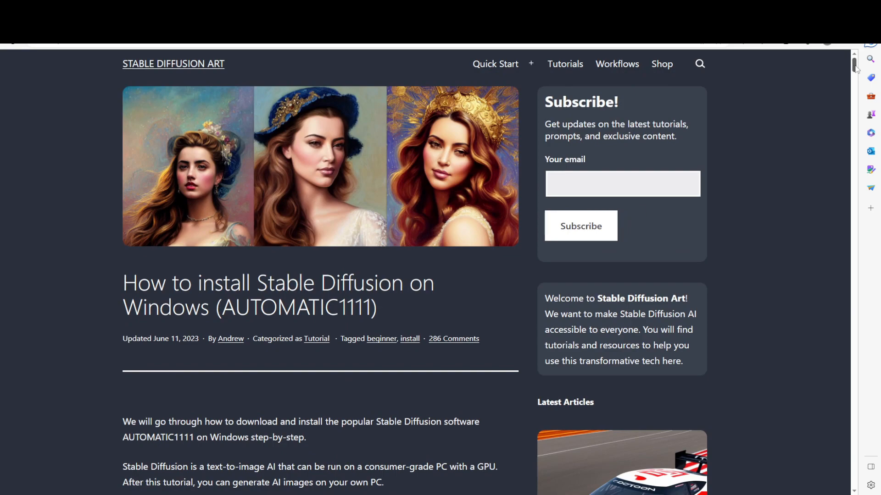
scroll(down, 3)
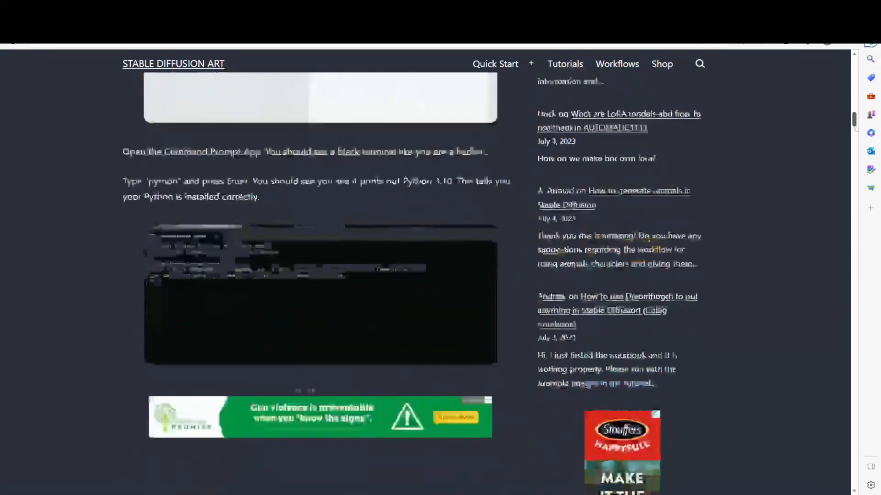
scroll(down, 3)
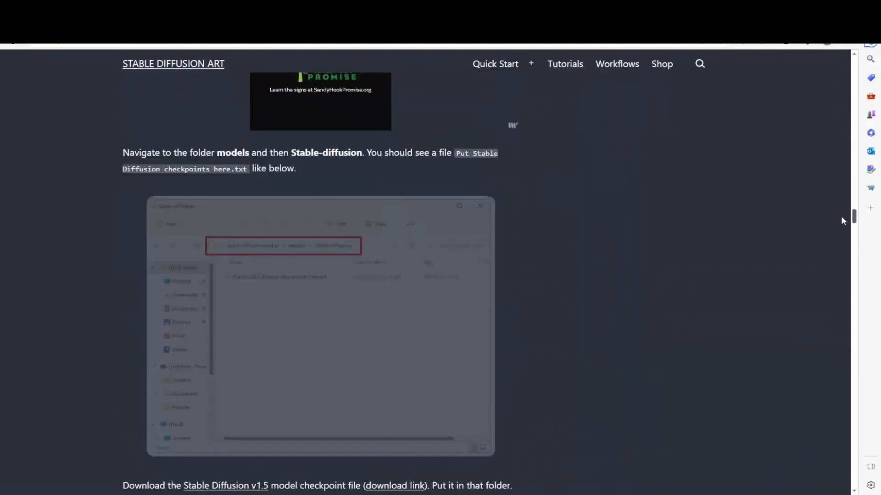
scroll(down, 3)
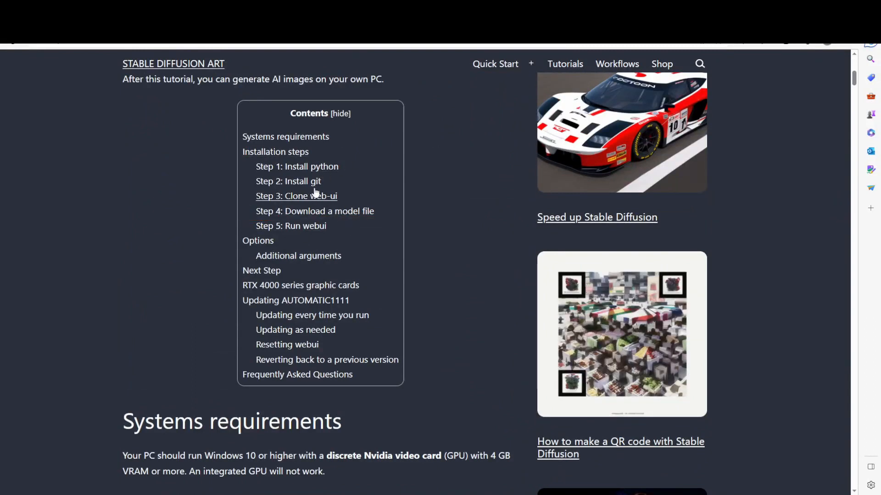
mouse_move(449, 248)
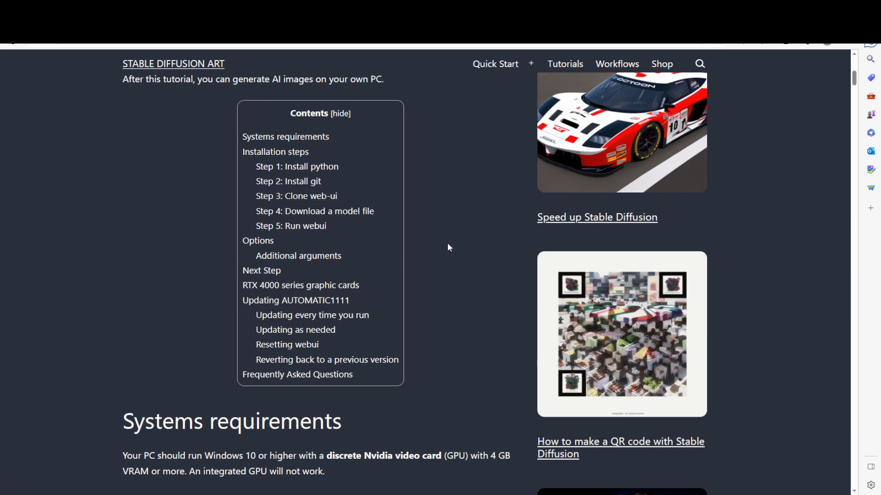
mouse_move(446, 241)
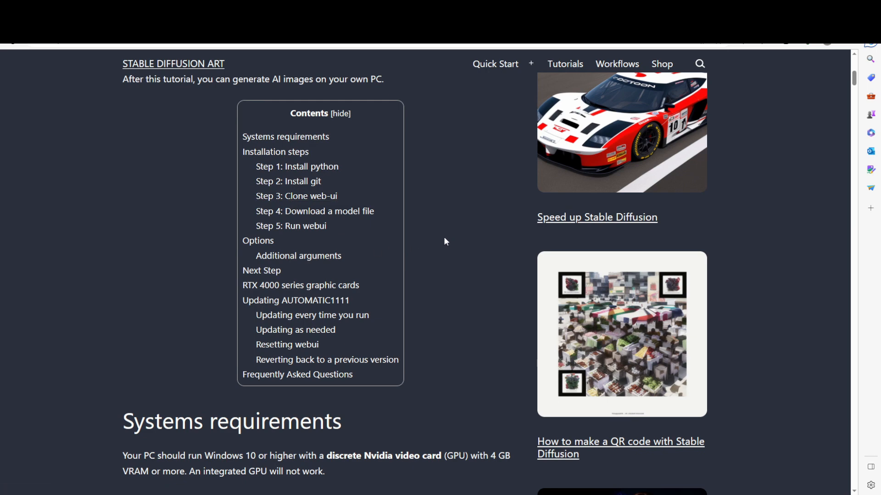
mouse_move(473, 476)
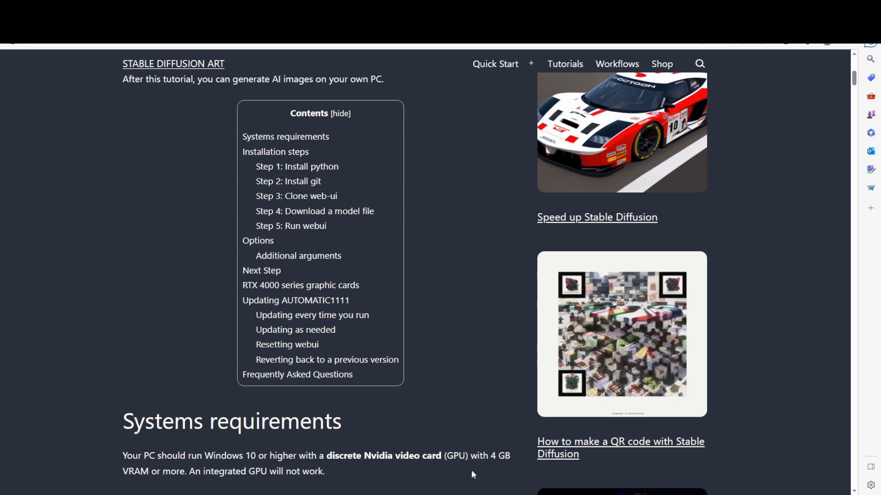
Download the Python 3.10.6 Windows installer (64-bit) and show it in the Downloads folder
click(287, 24)
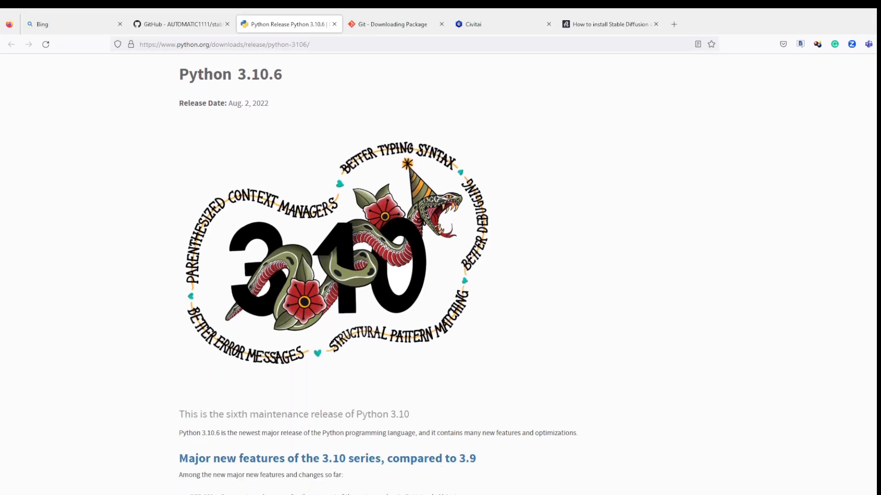
scroll(down, 3)
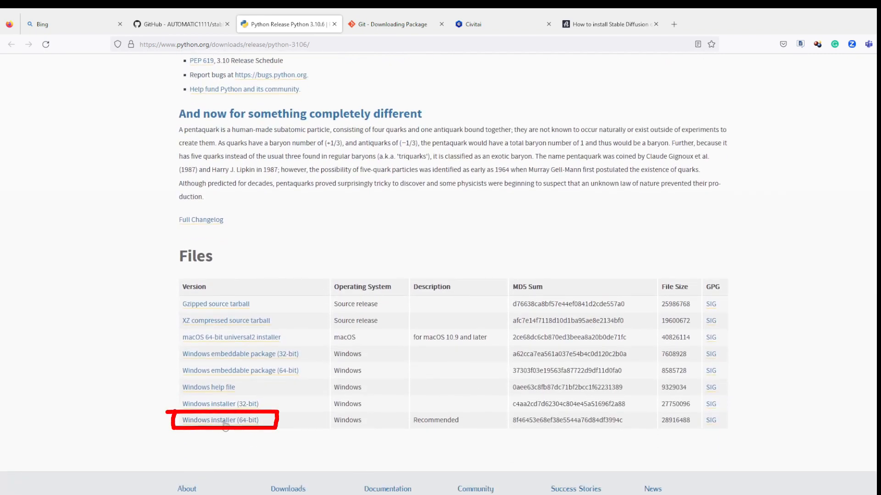
click(220, 420)
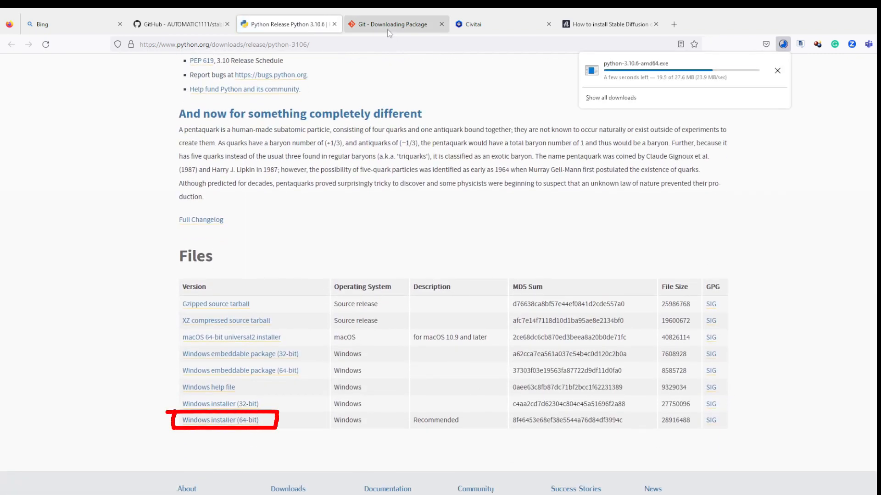
click(395, 24)
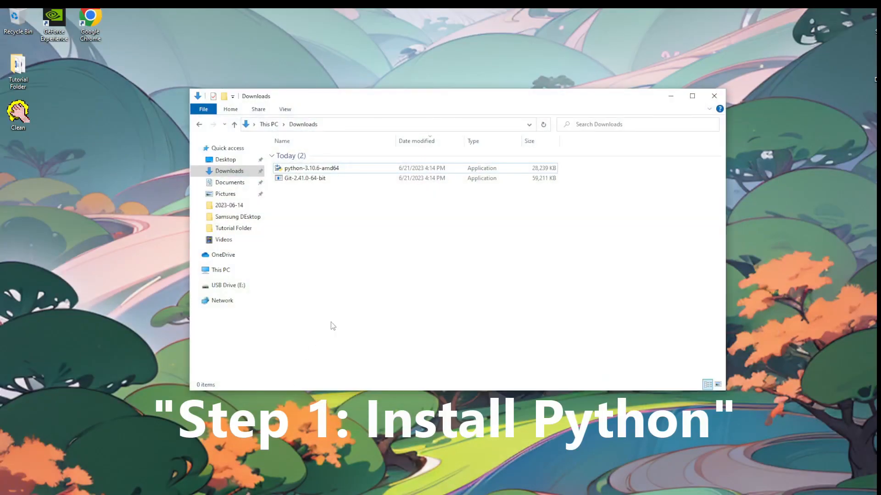
Run python-3.10.6-amd64 with 'Add Python 3.10 to PATH' ticked and Install Now
double_click(312, 168)
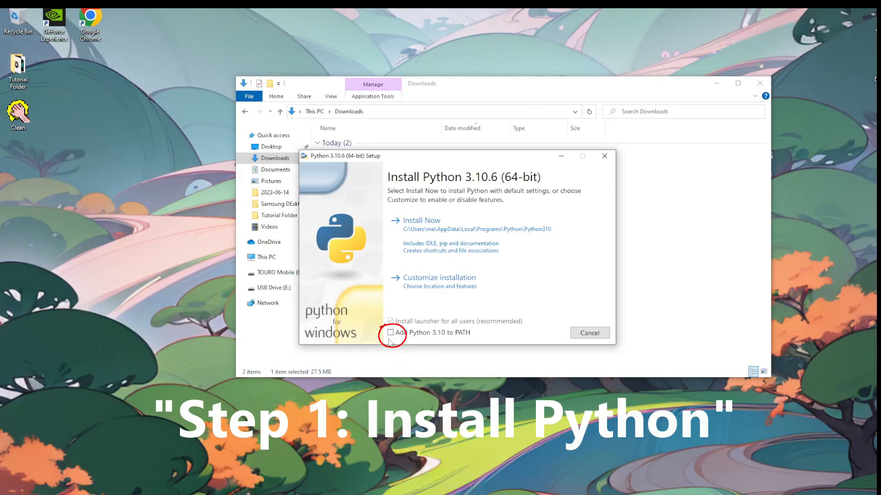
click(391, 333)
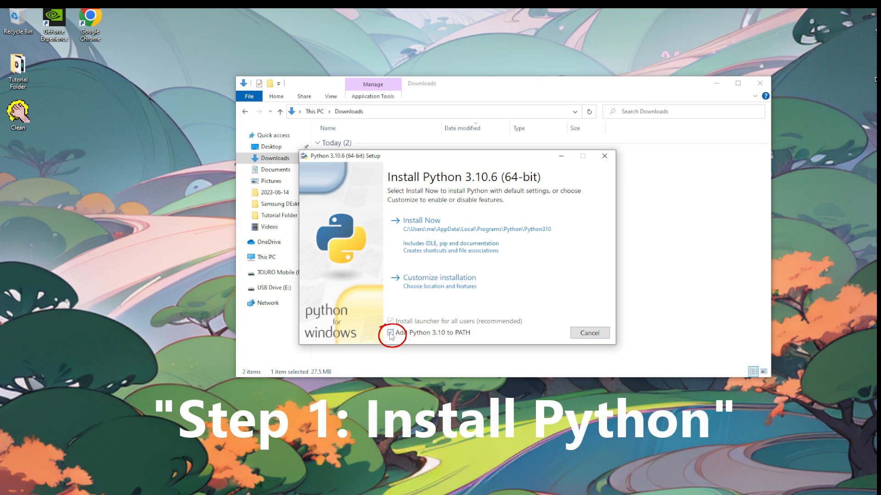
click(391, 333)
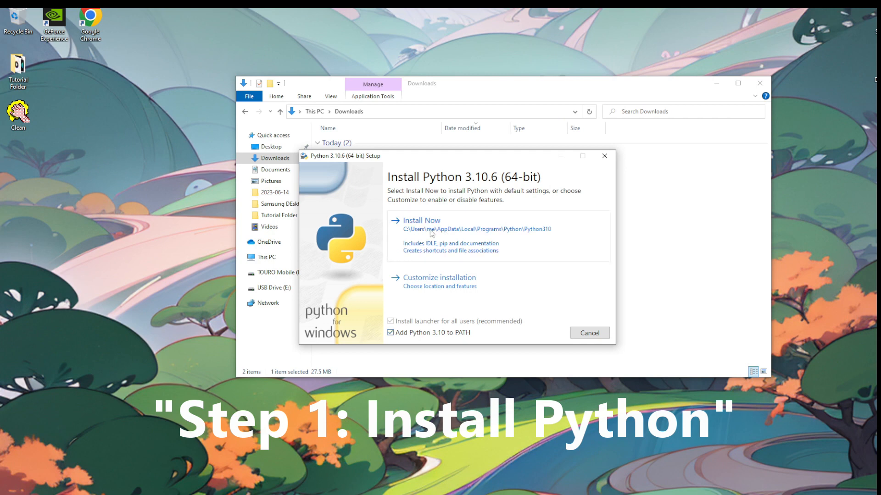
click(421, 220)
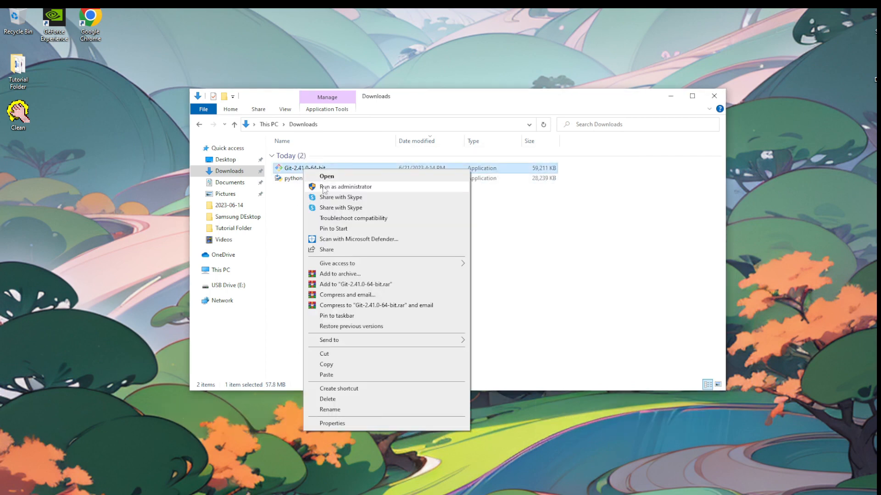
Run Git-2.41.0-64-bit as administrator and install with default location, editor, OpenSSH and terminal
click(327, 176)
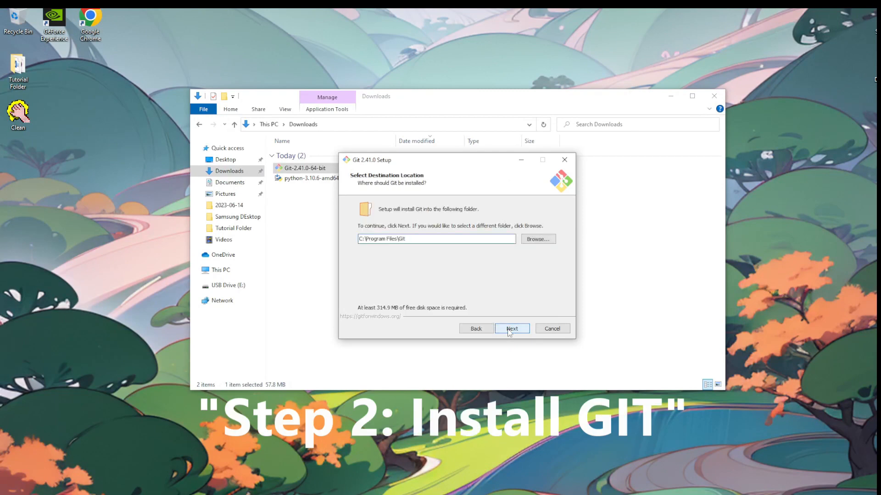
click(512, 329)
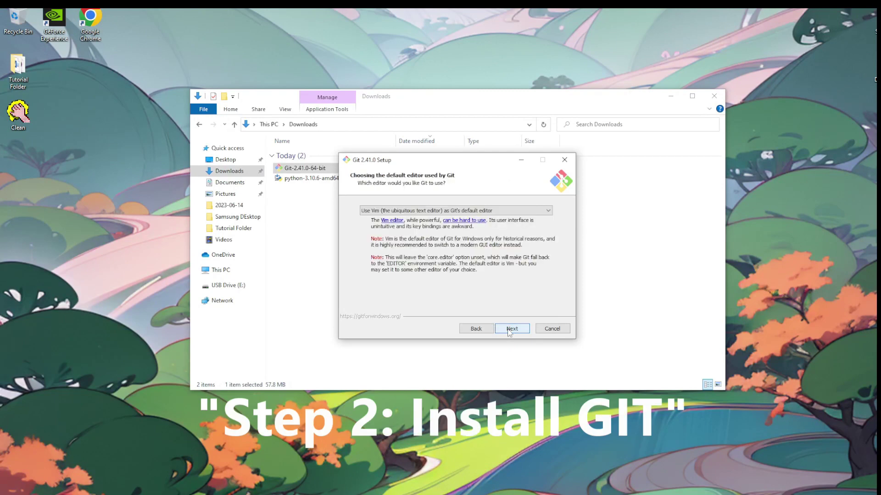
click(512, 329)
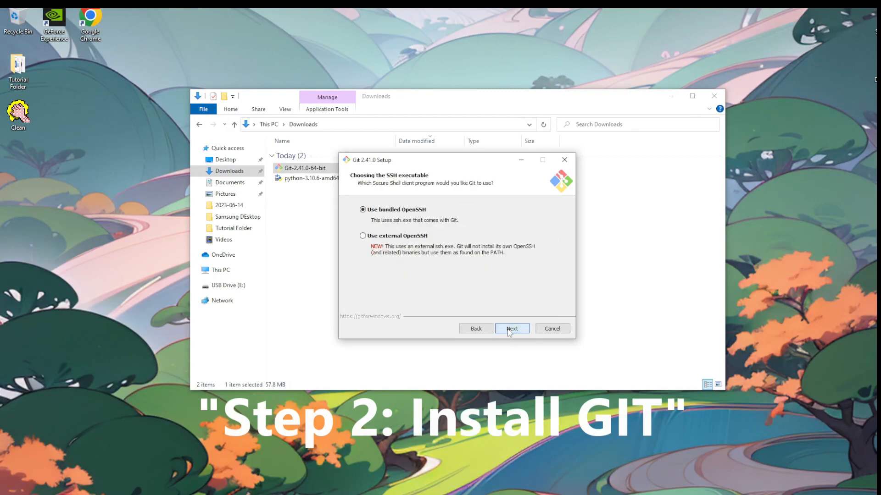
click(512, 328)
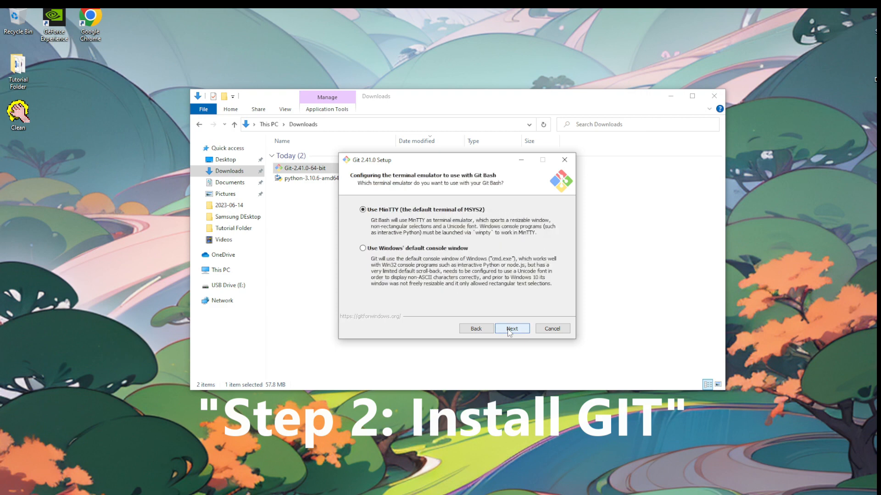
click(512, 328)
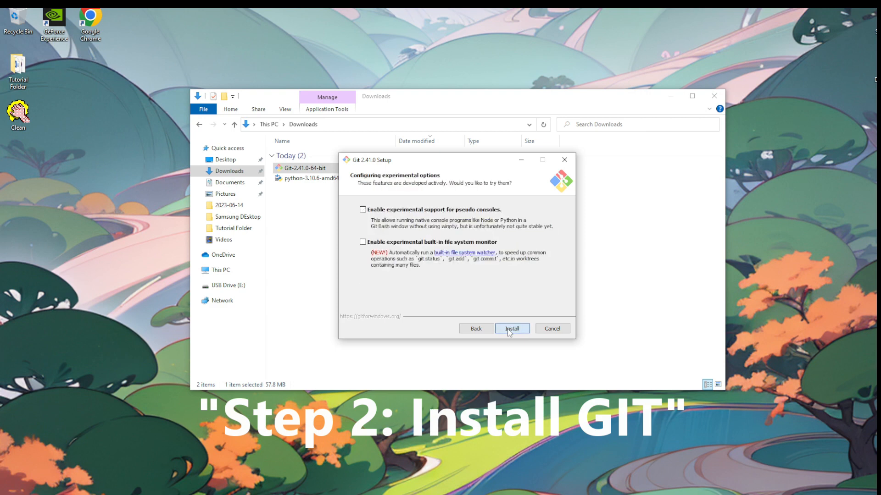
click(512, 328)
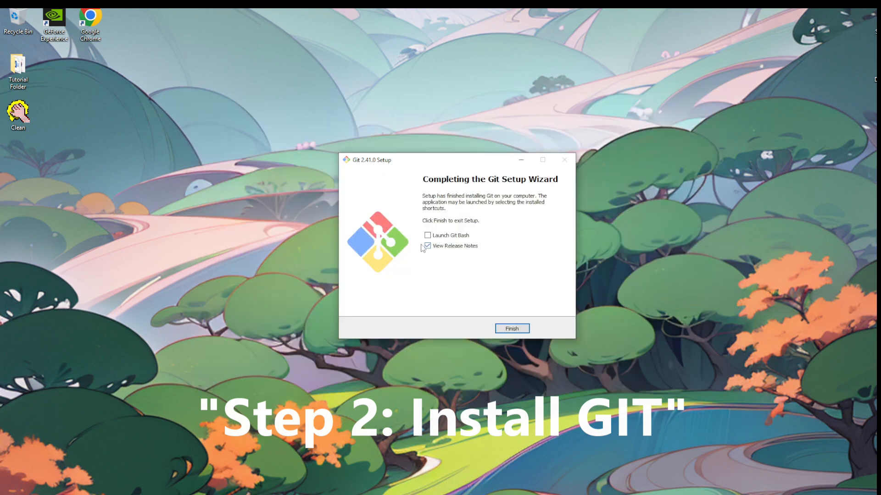
Finish Git setup with View Release Notes unticked
click(428, 245)
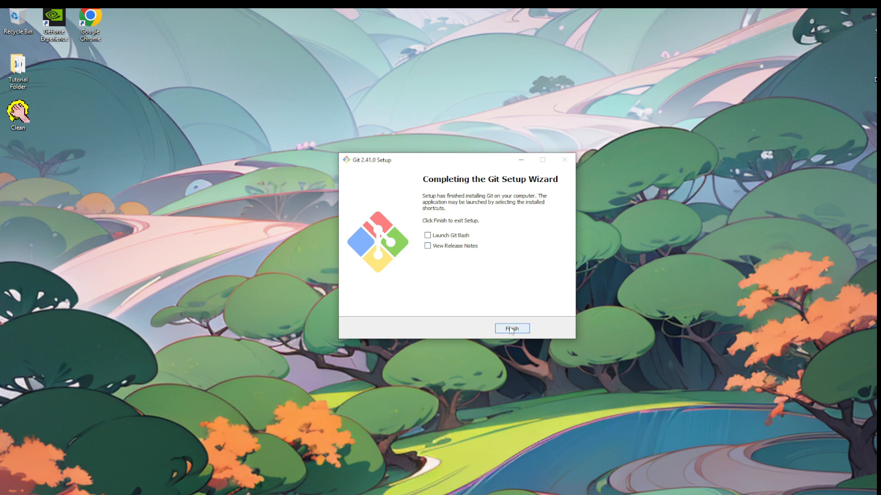
click(512, 328)
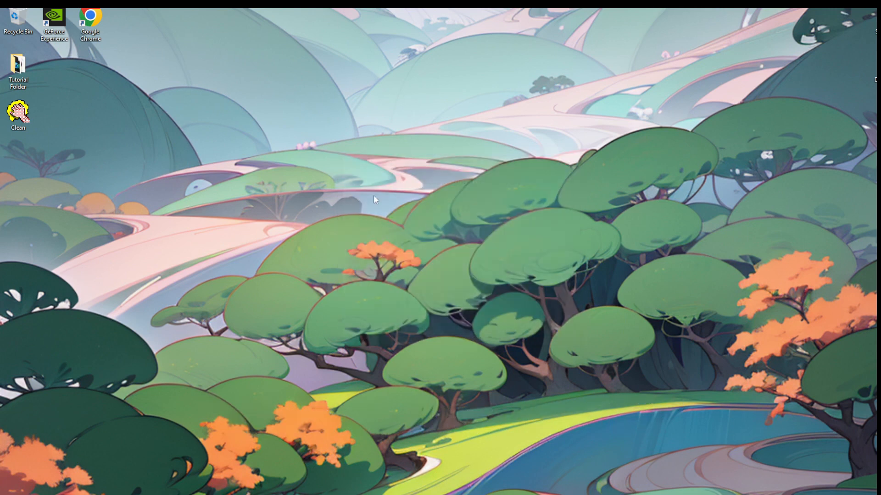
mouse_move(440, 207)
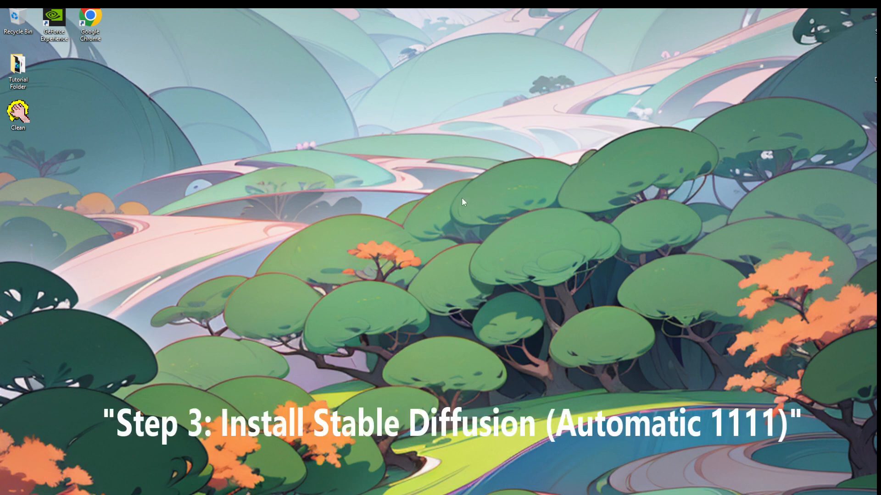
Create a desktop folder named Stable Diffusion, open it and enter cmd in its address bar
right_click(464, 201)
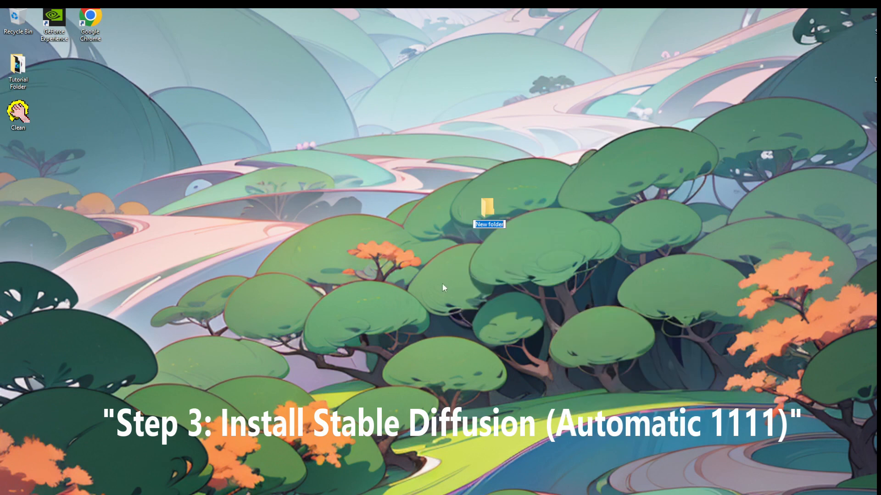
mouse_move(564, 157)
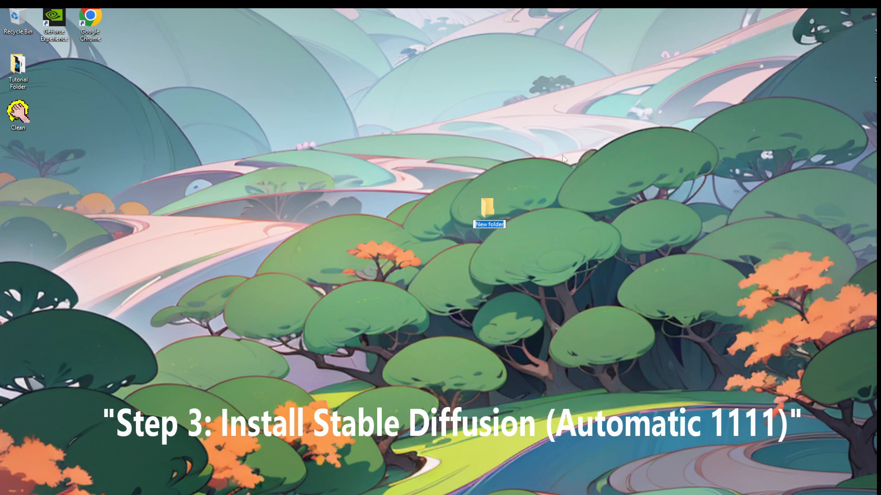
text(Stable Diffusion)
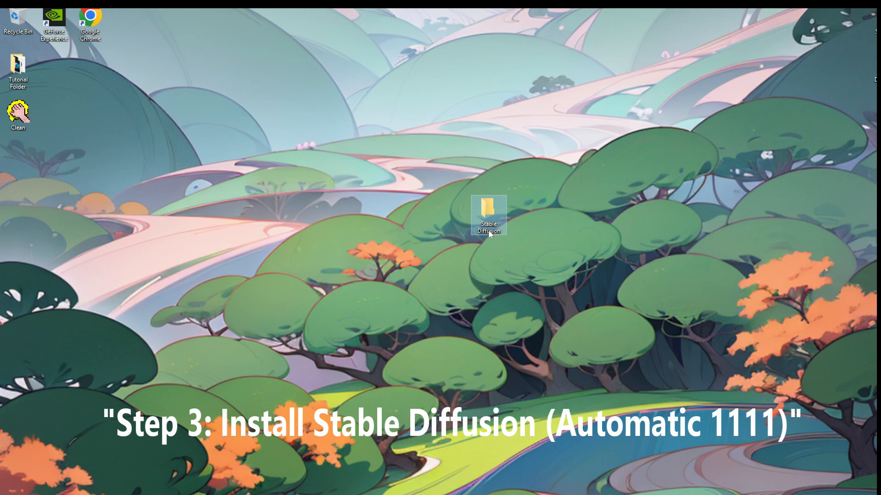
double_click(489, 215)
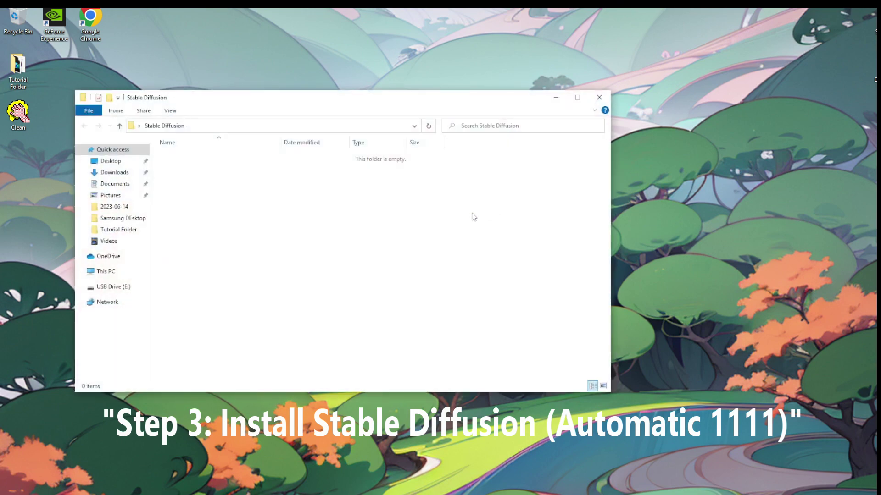
click(272, 126)
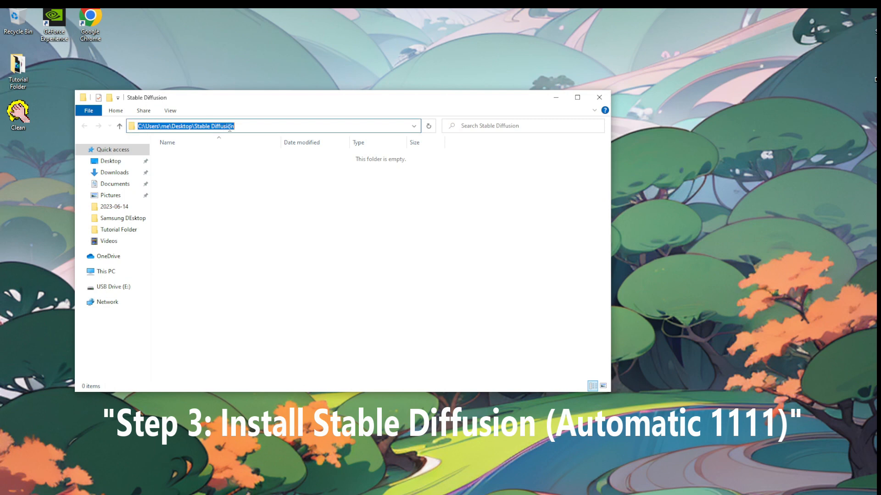
text(cm)
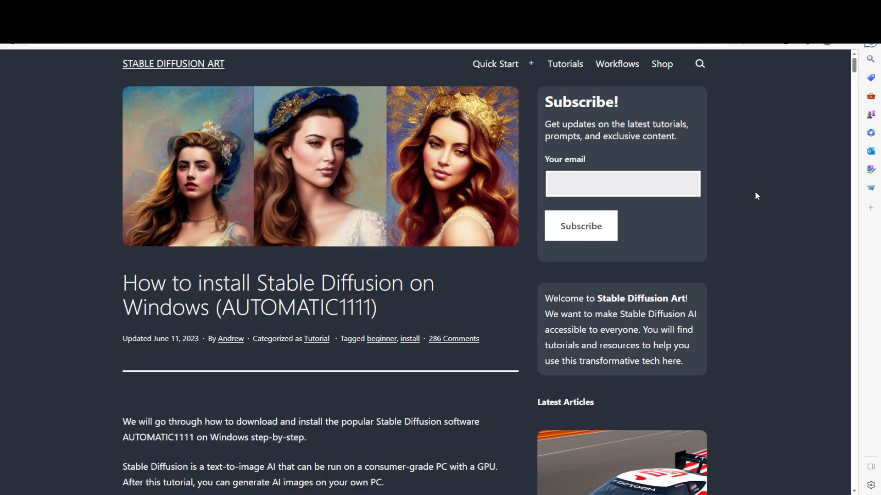
Scroll the tutorial down to the 'Step 3: Clone web-ui' section
scroll(down, 3)
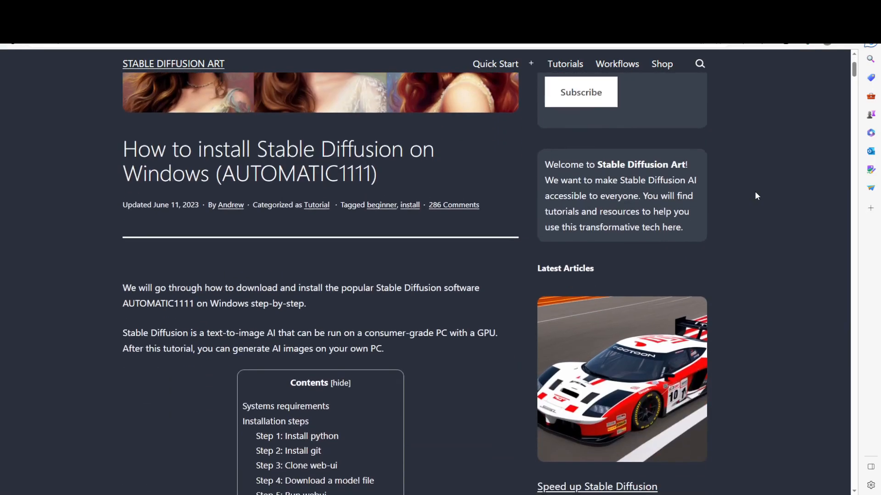
scroll(down, 3)
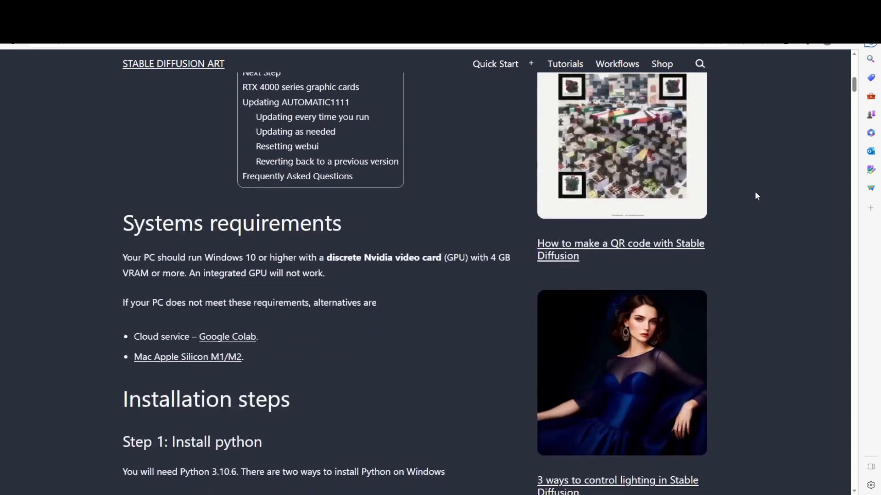
scroll(down, 3)
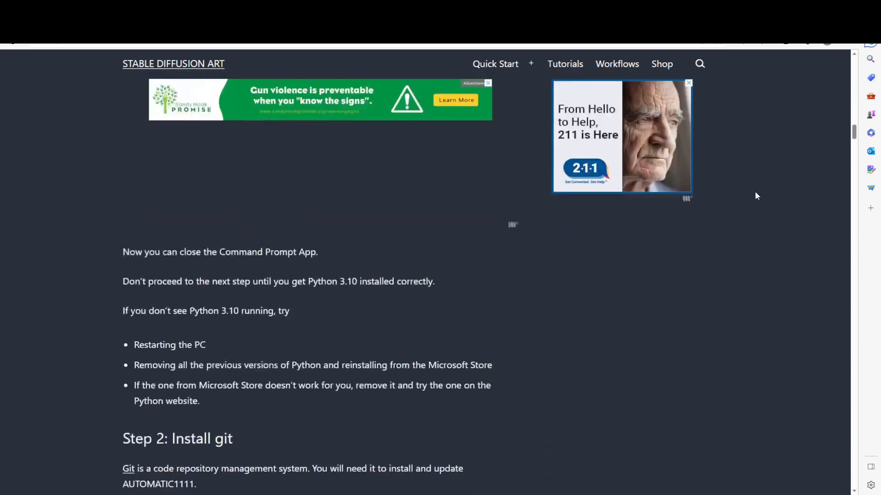
scroll(down, 3)
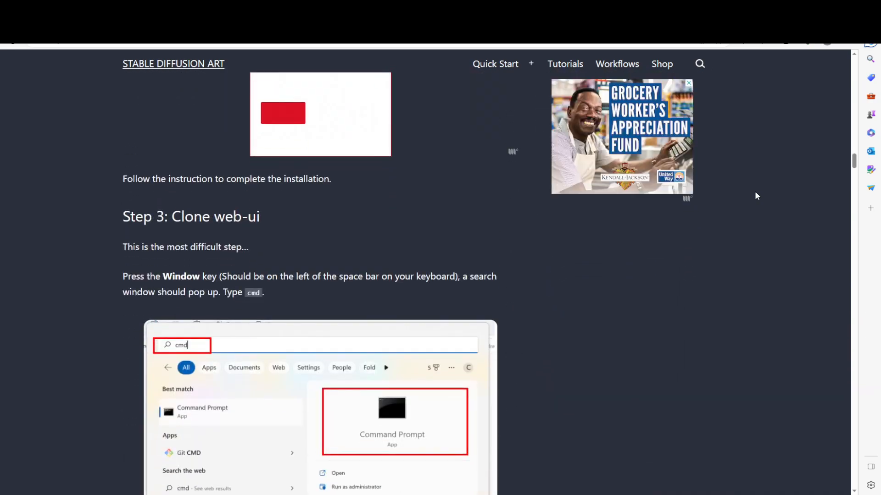
mouse_move(156, 221)
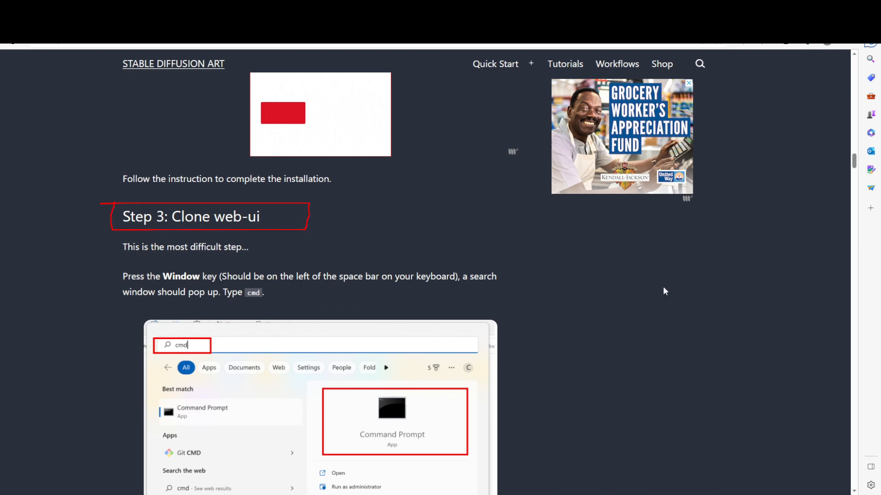
scroll(down, 3)
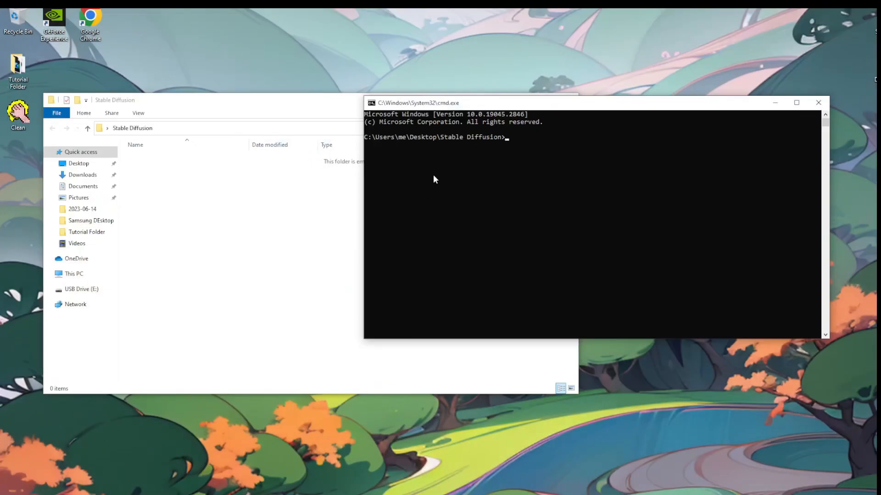
text(git clone https://github.com/AUTOMATIC1111/stable-diffusion-webui.git)
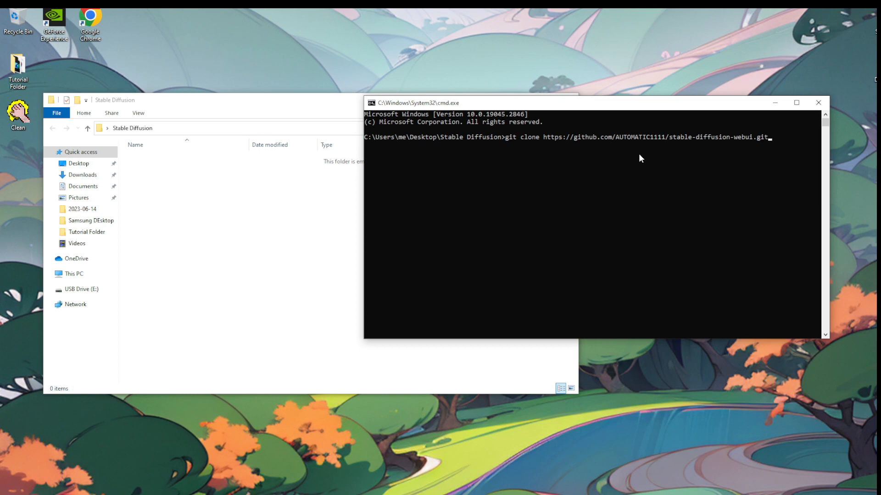
key(Enter)
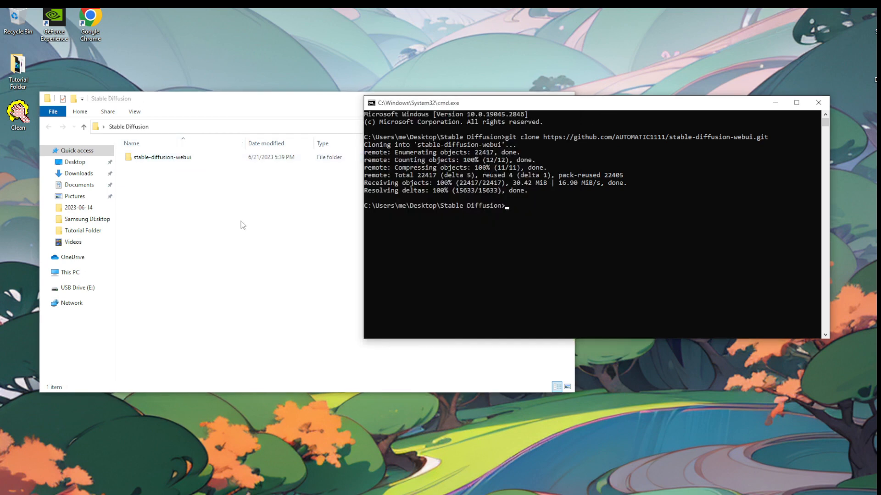
mouse_move(178, 191)
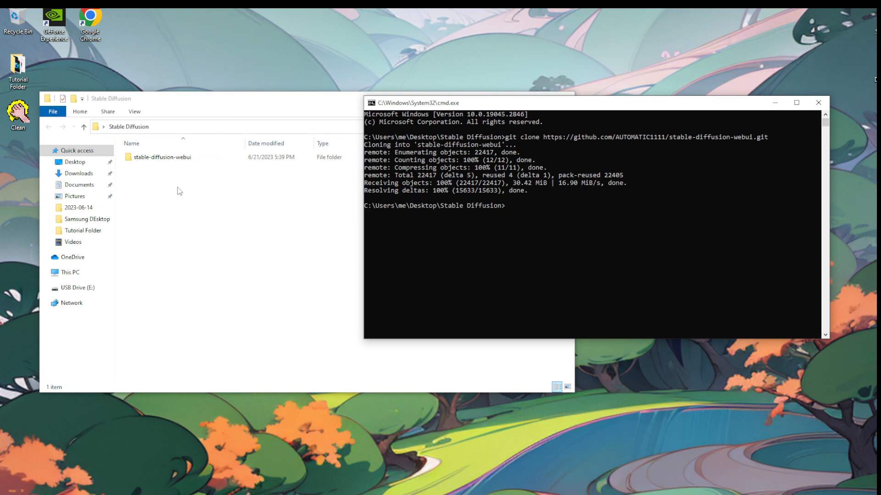
Open the cloned stable-diffusion-webui folder and run the webui-user batch file
click(162, 158)
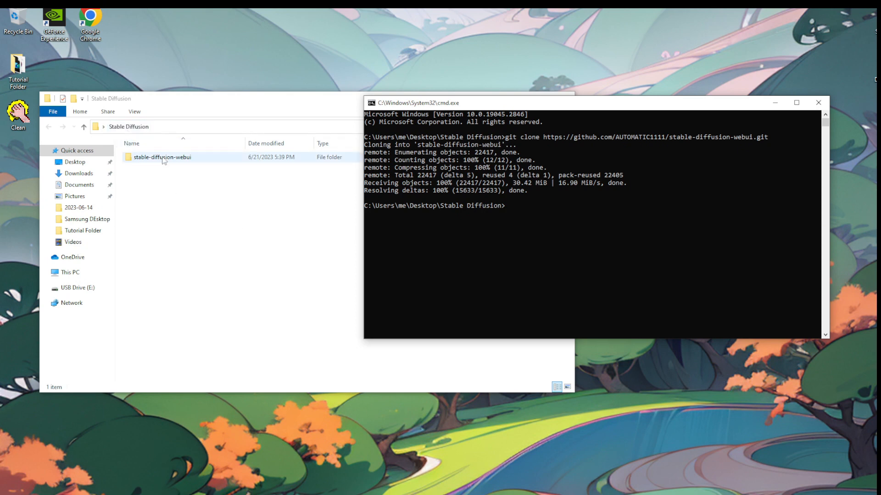
double_click(162, 157)
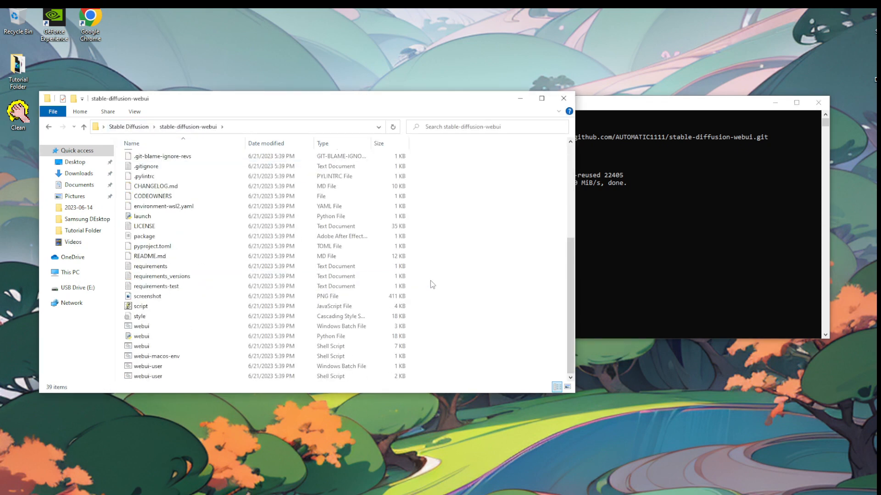
mouse_move(491, 310)
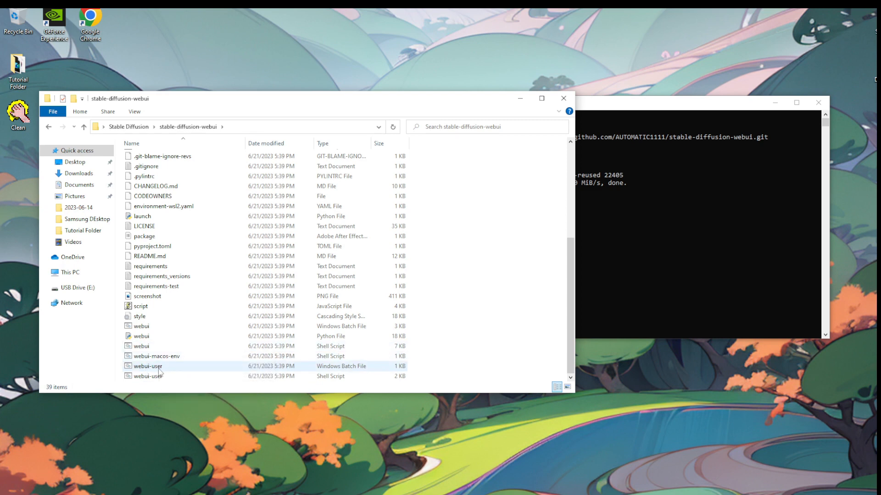
click(147, 366)
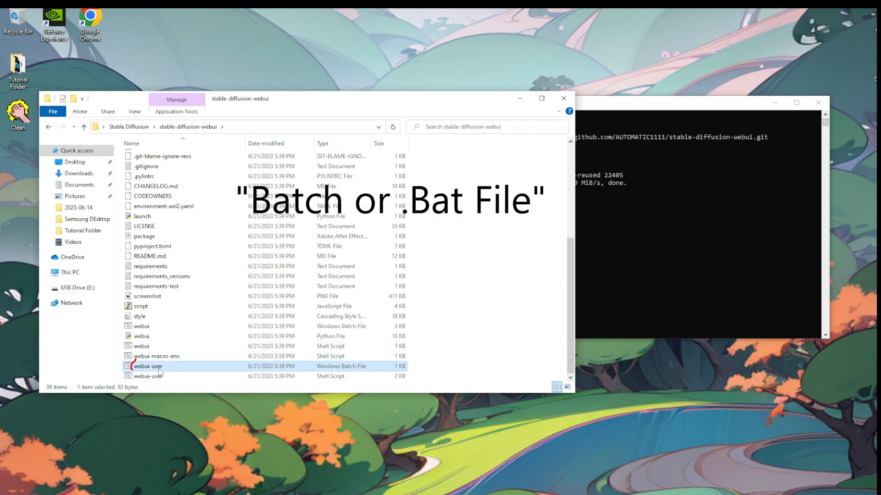
mouse_move(158, 372)
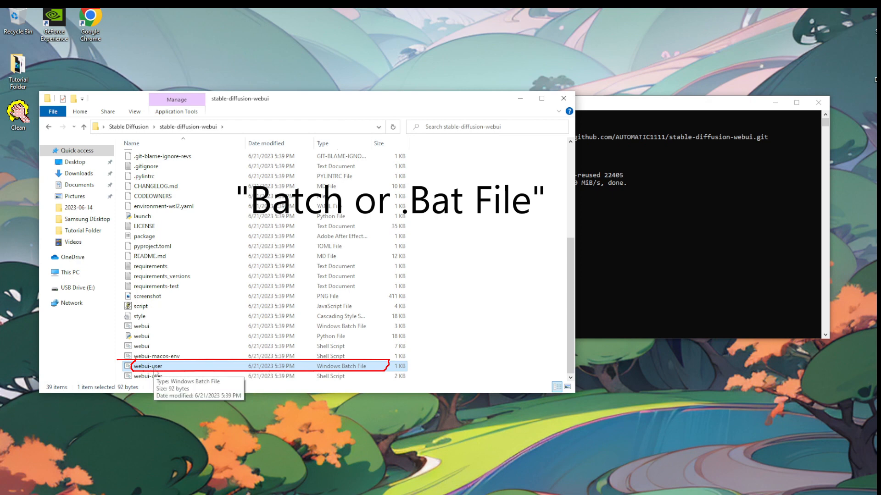
double_click(147, 366)
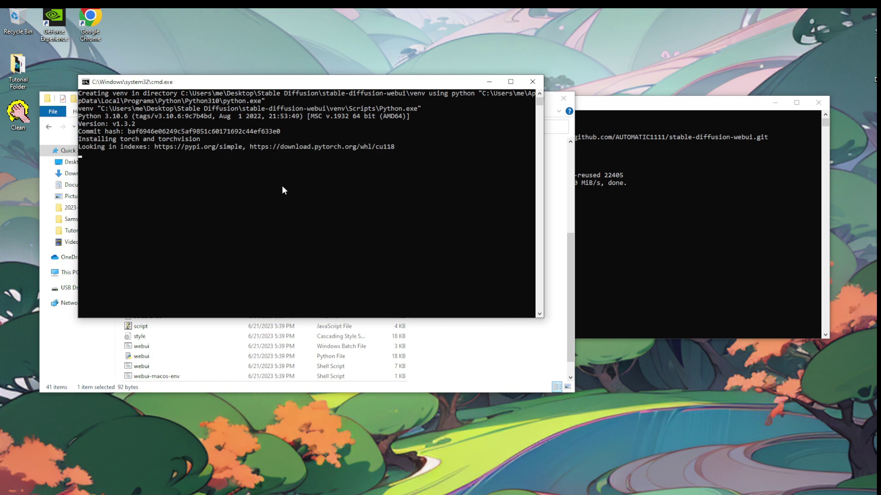
key(Win+r)
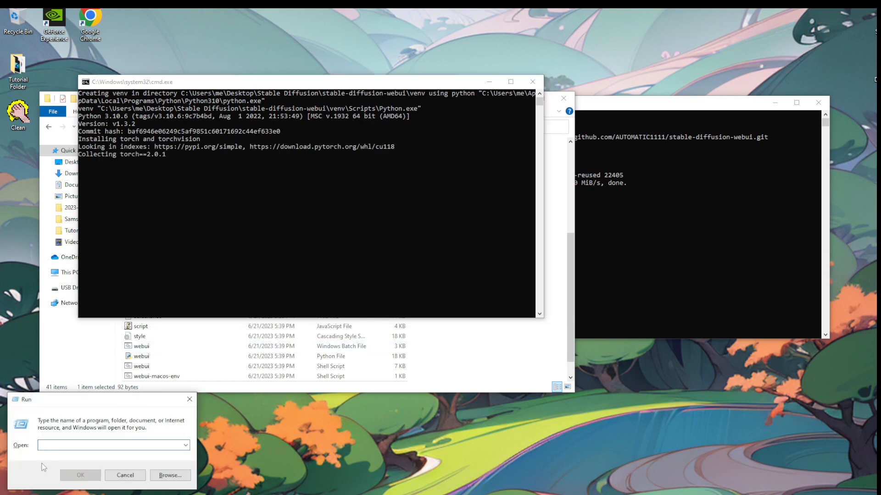
text(dx)
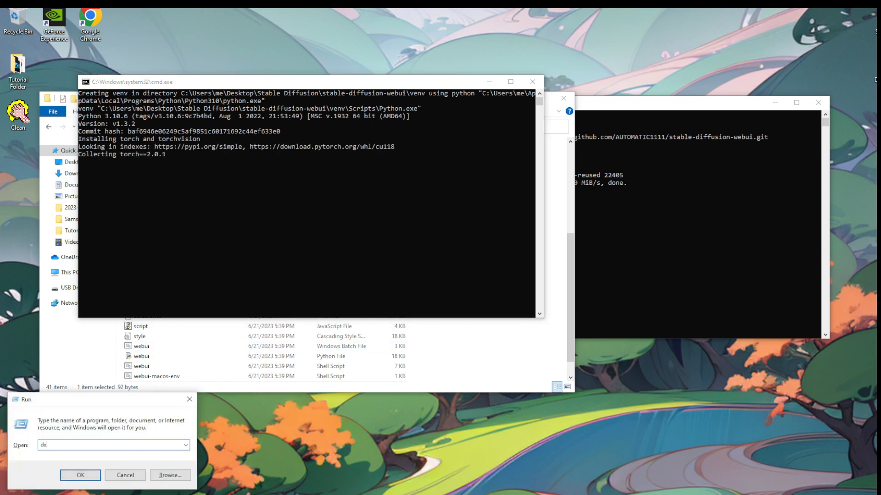
text(diag)
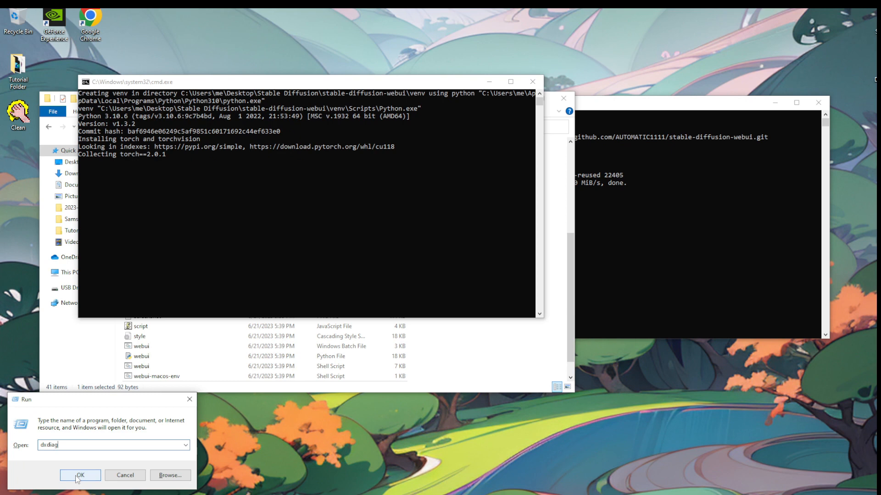
click(79, 475)
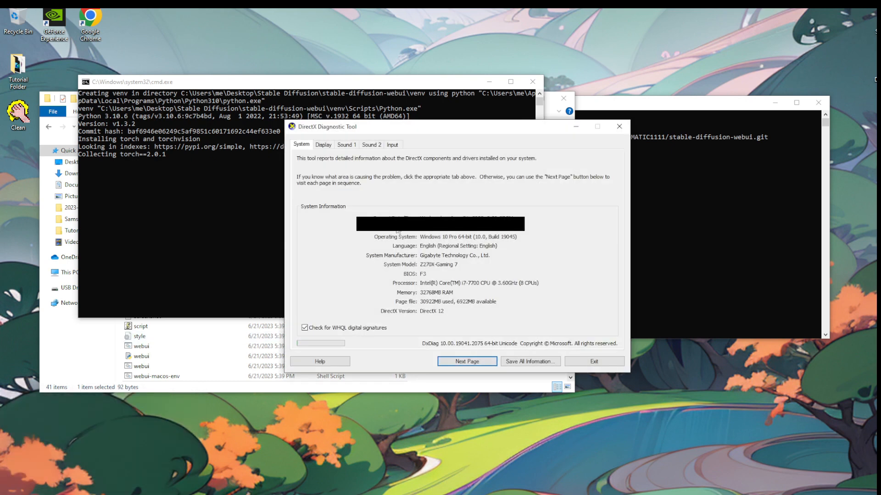
mouse_move(449, 270)
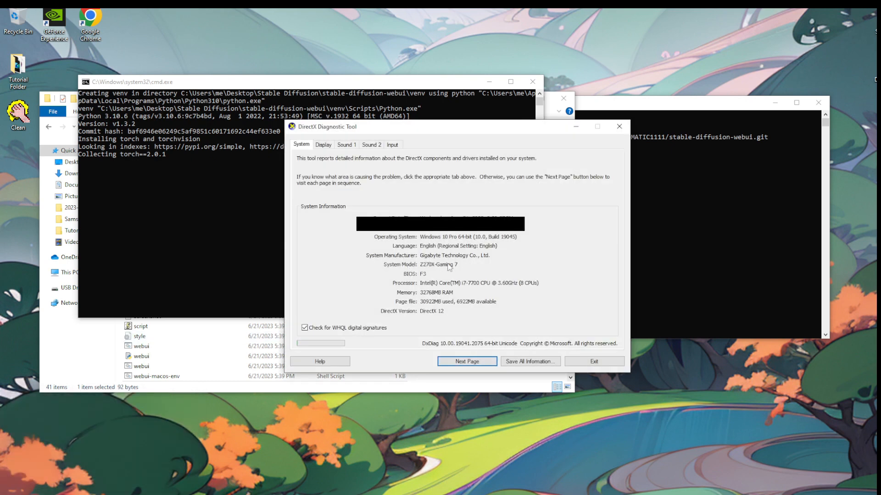
mouse_move(343, 152)
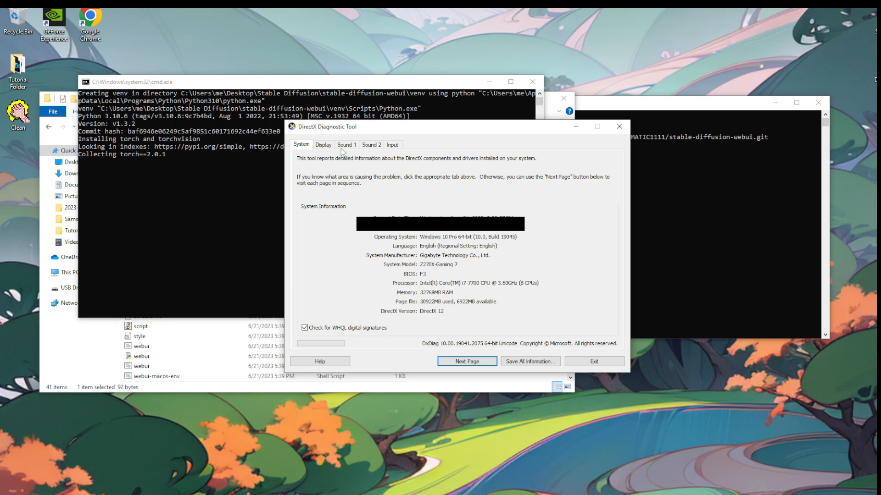
click(323, 145)
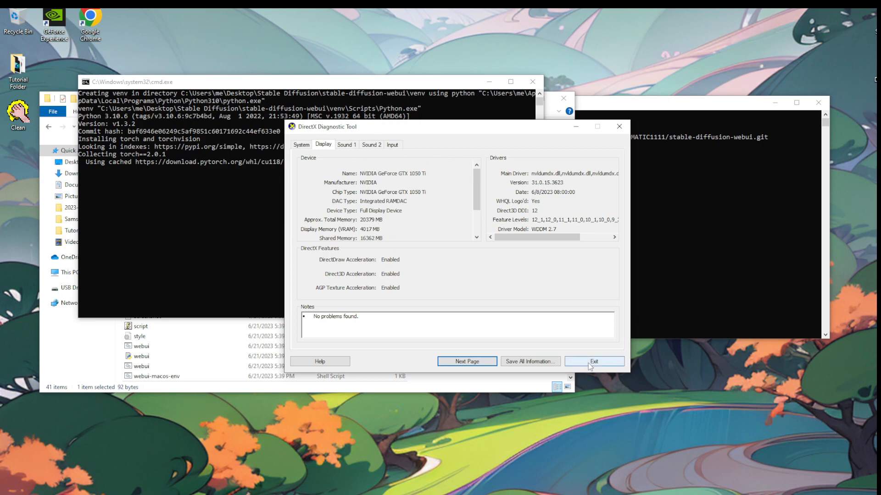
click(595, 361)
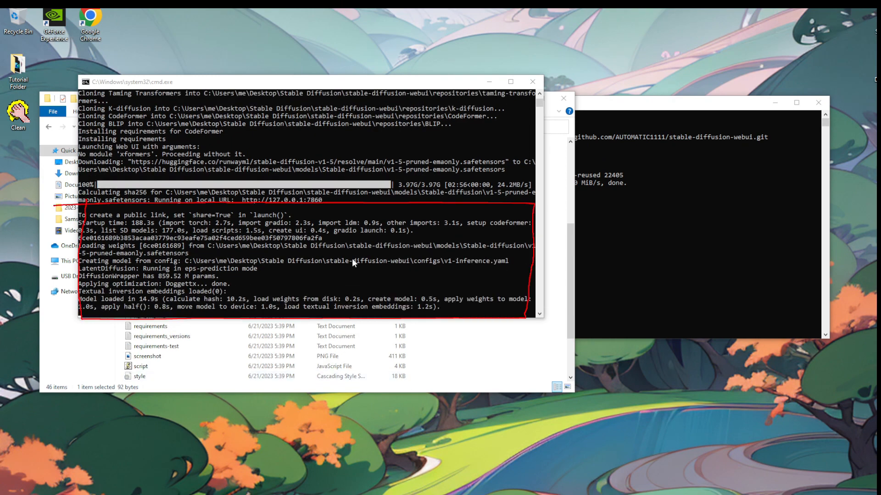
mouse_move(244, 206)
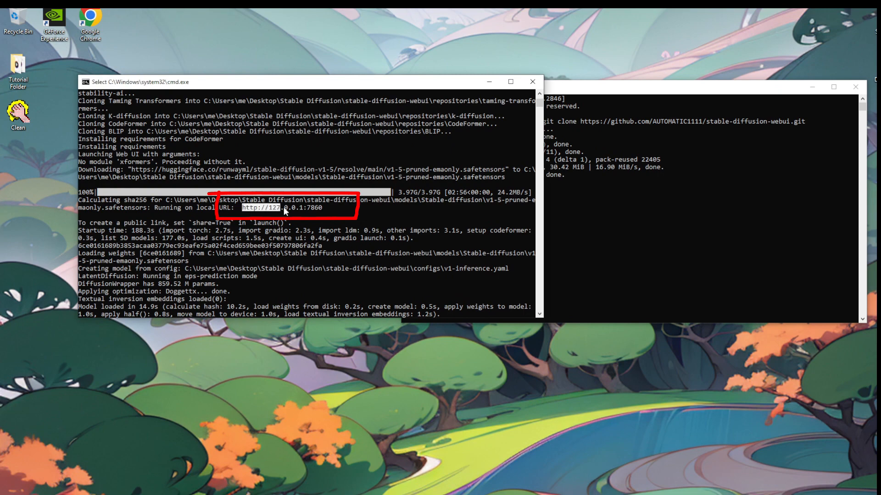
key(ctrl+c)
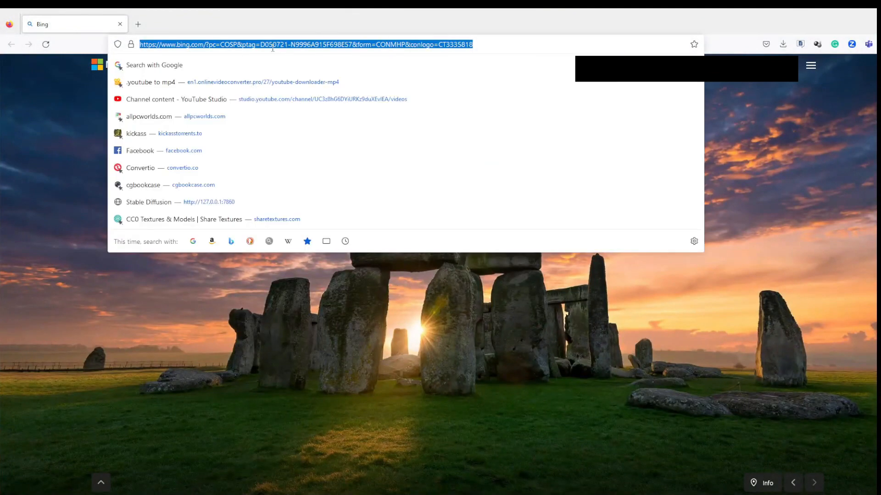
Load the web UI at 127.0.0.1:7860 in Firefox and check the v1-5-pruned-emaonly checkpoint list
click(149, 201)
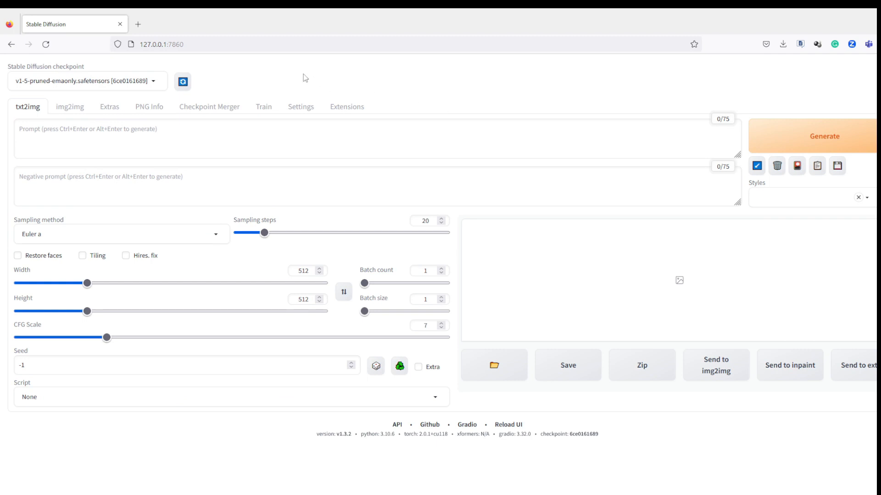
mouse_move(285, 77)
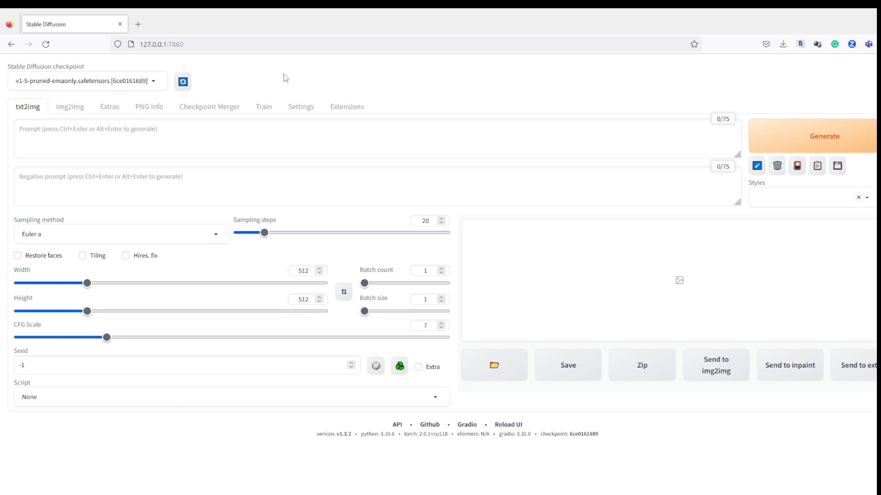
mouse_move(38, 70)
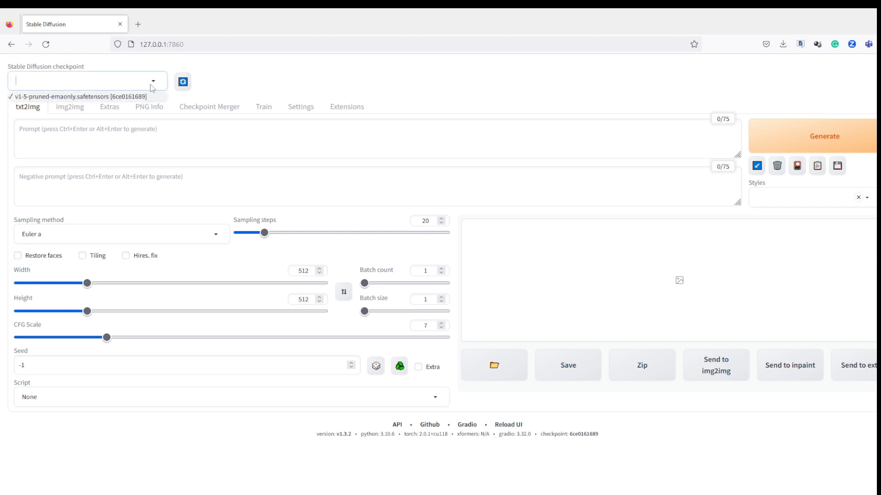
click(81, 97)
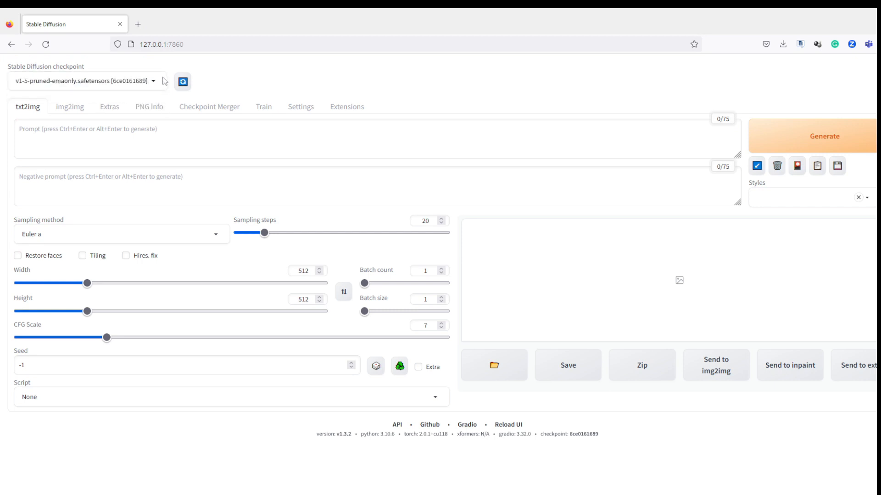
click(87, 81)
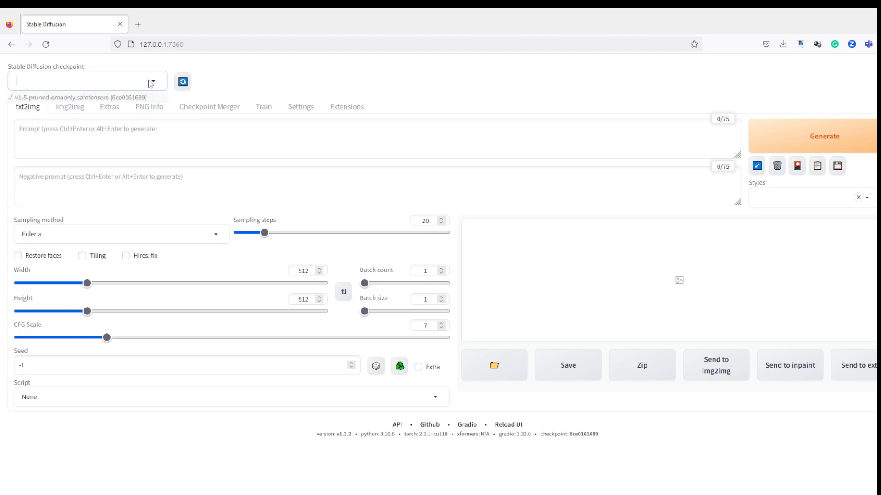
click(70, 97)
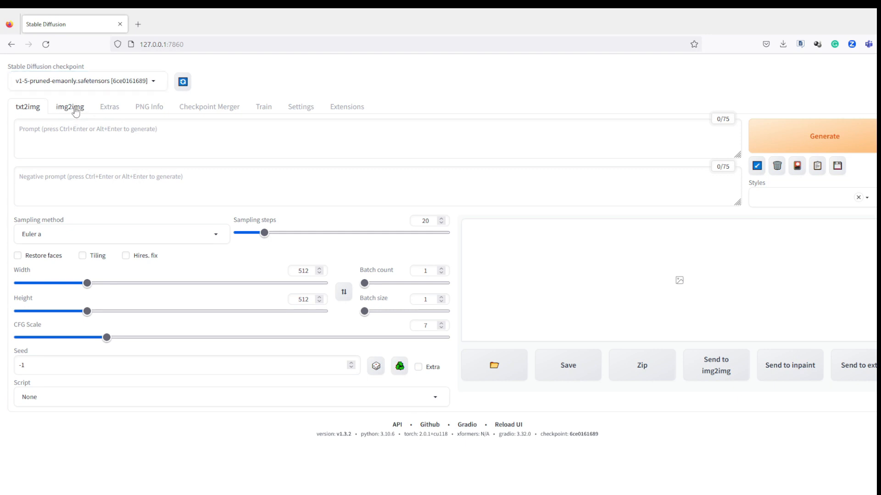
Look at the checkpoint merging page, then return to txt2img generation
click(209, 106)
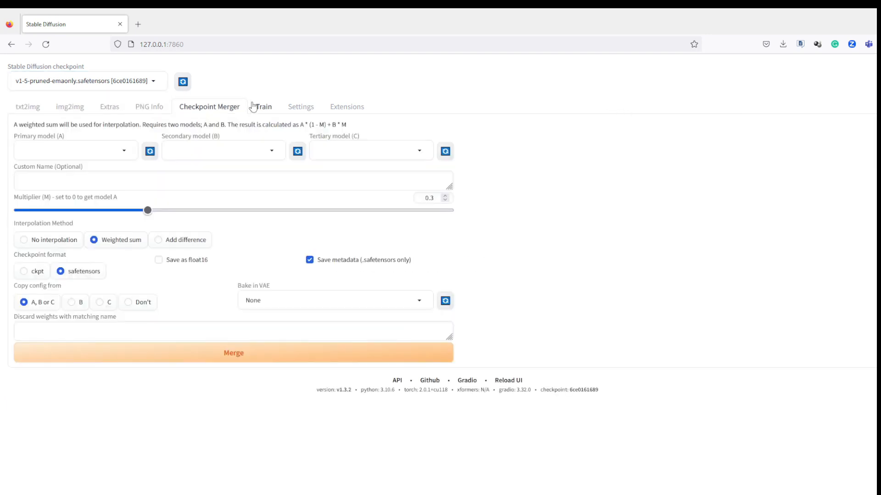
click(28, 106)
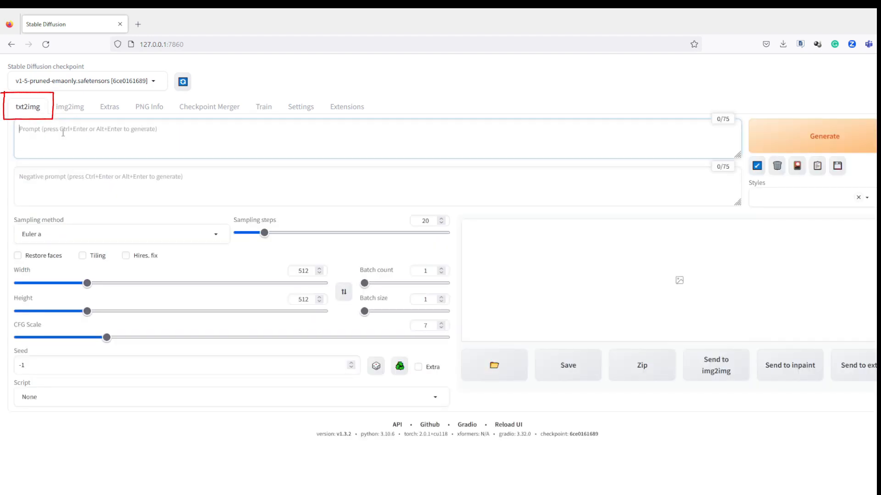
Write the positive prompt "Face of a Happy dog" in the txt2img box
text(Face o)
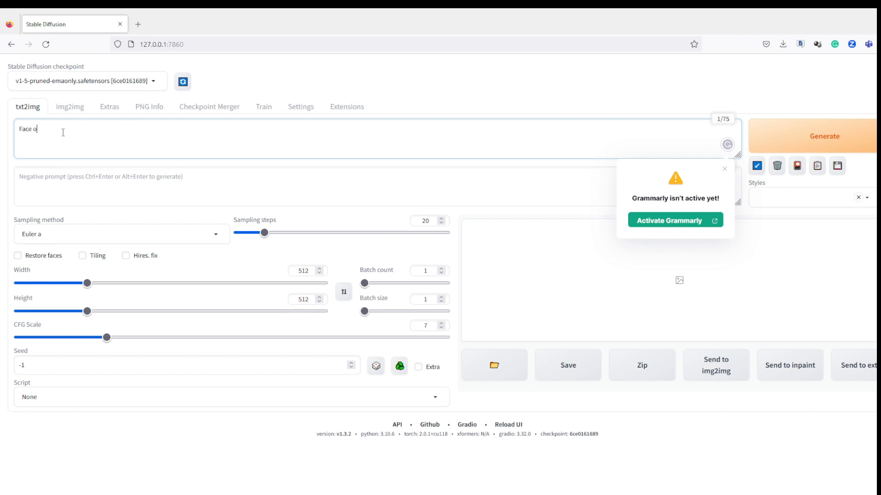
text(f a Happ)
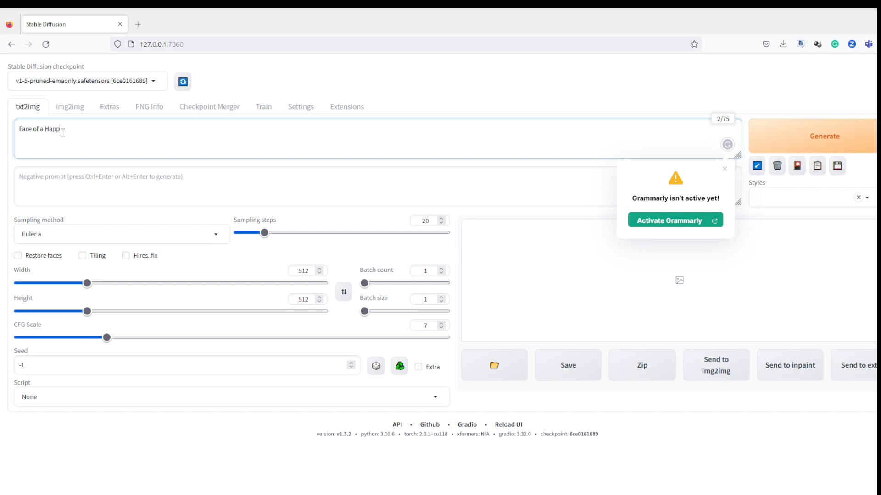
text(dog)
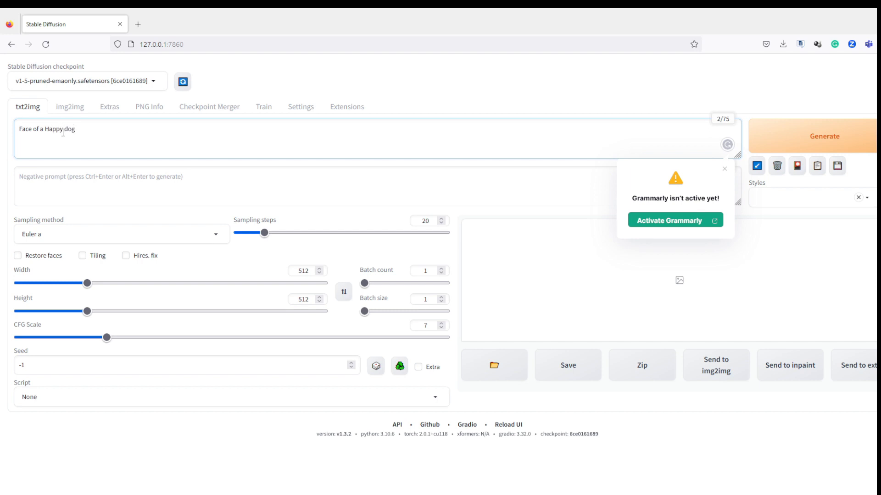
text(dog)
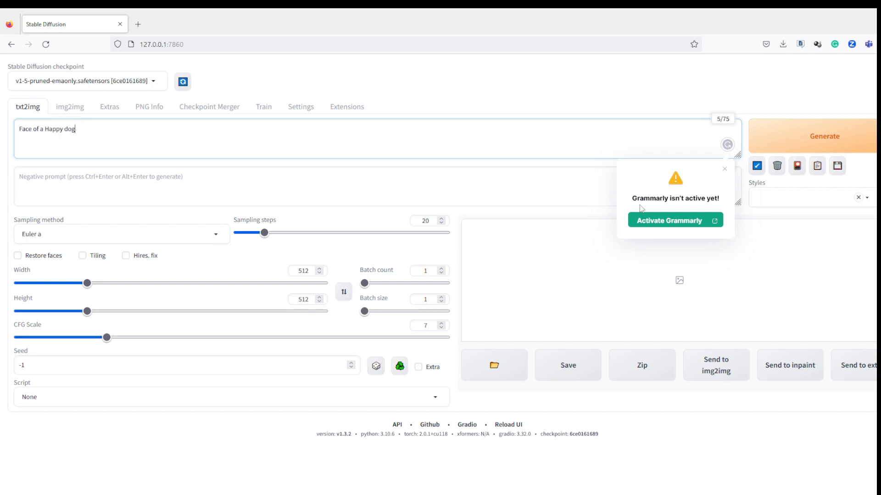
mouse_move(203, 142)
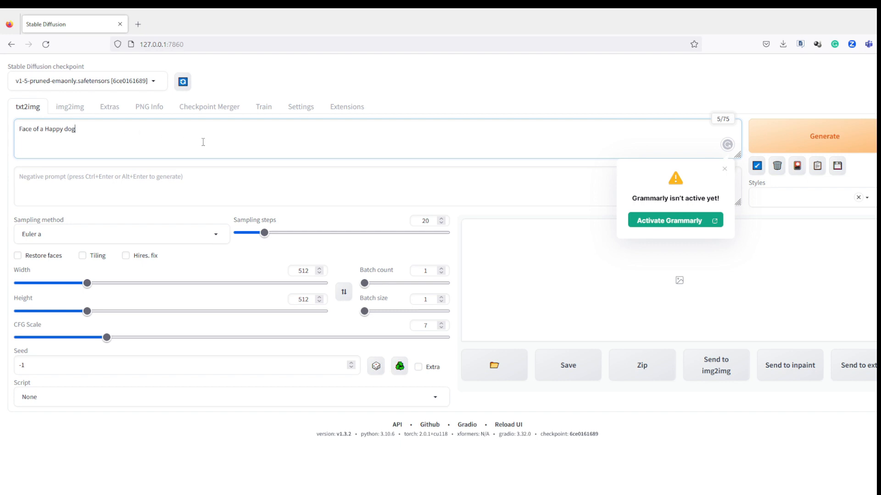
mouse_move(816, 147)
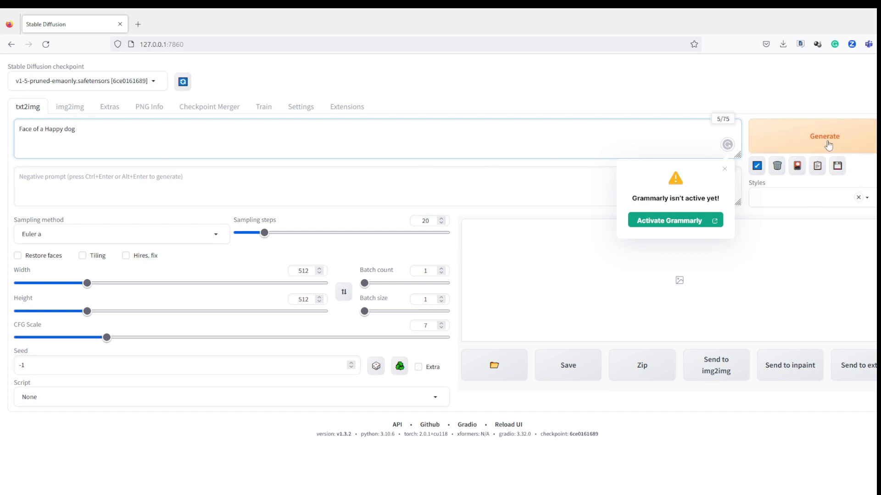
Generate the happy dog face image and view it enlarged, then close the preview
click(824, 136)
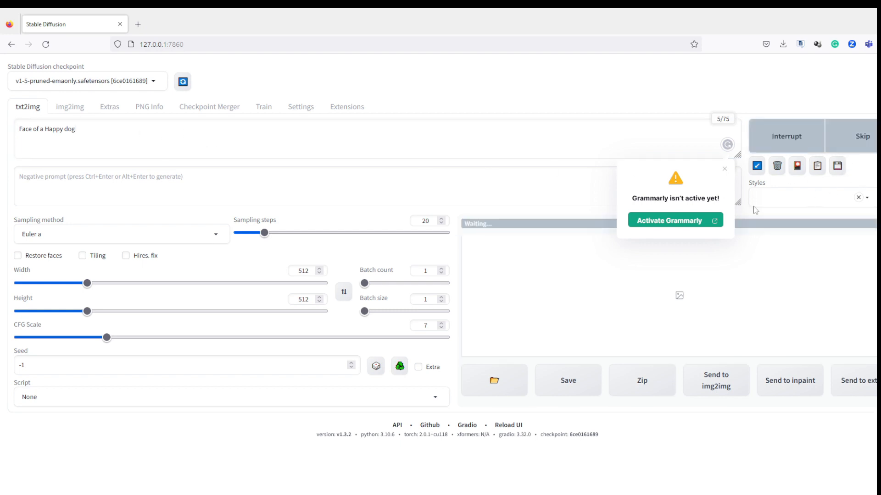
mouse_move(634, 279)
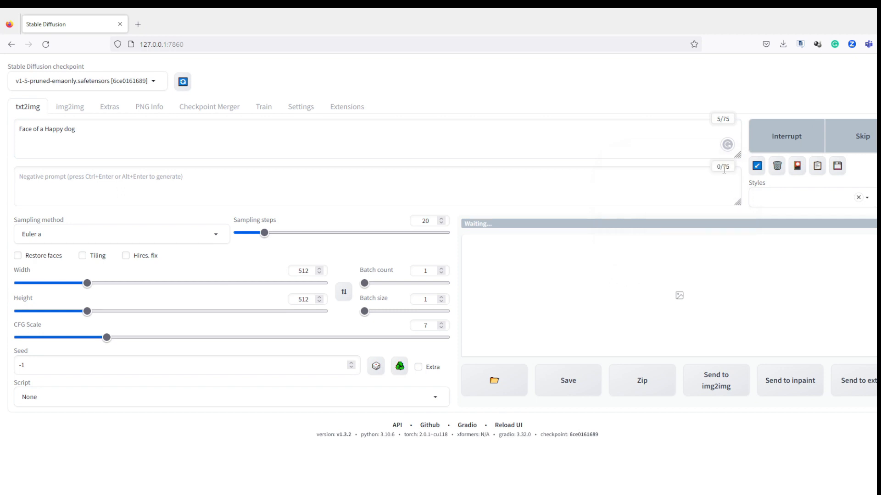
mouse_move(583, 270)
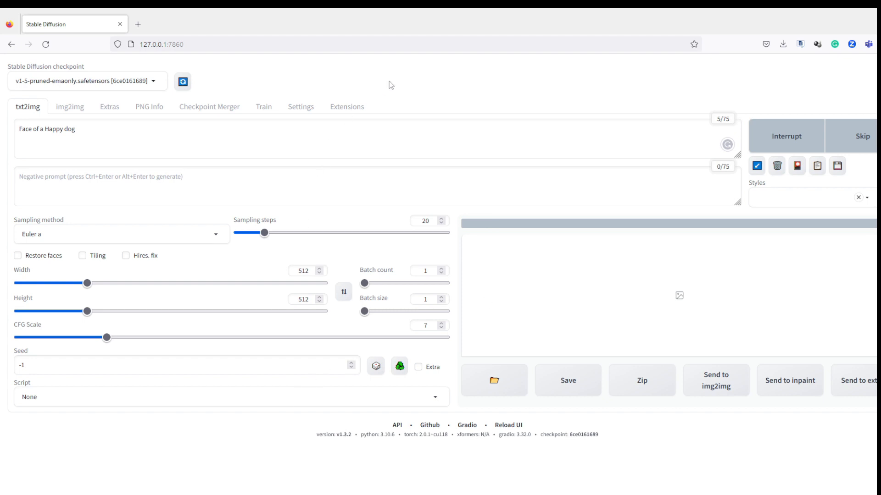
mouse_move(534, 88)
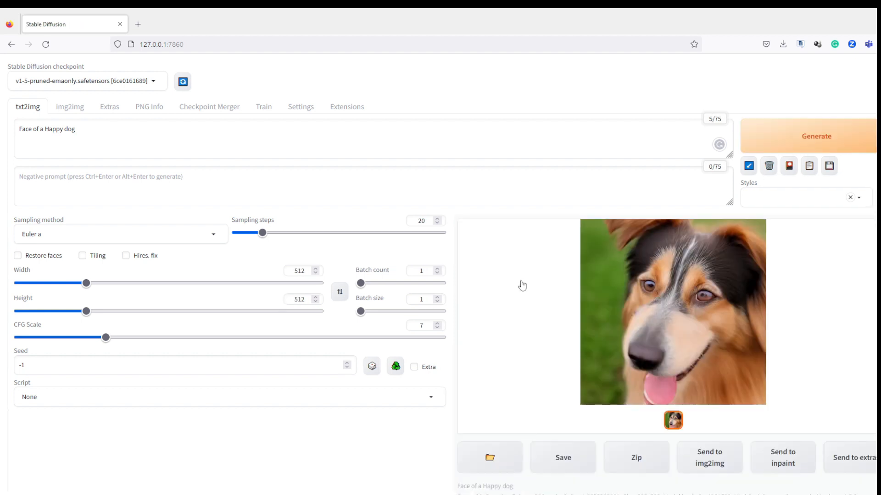
click(673, 312)
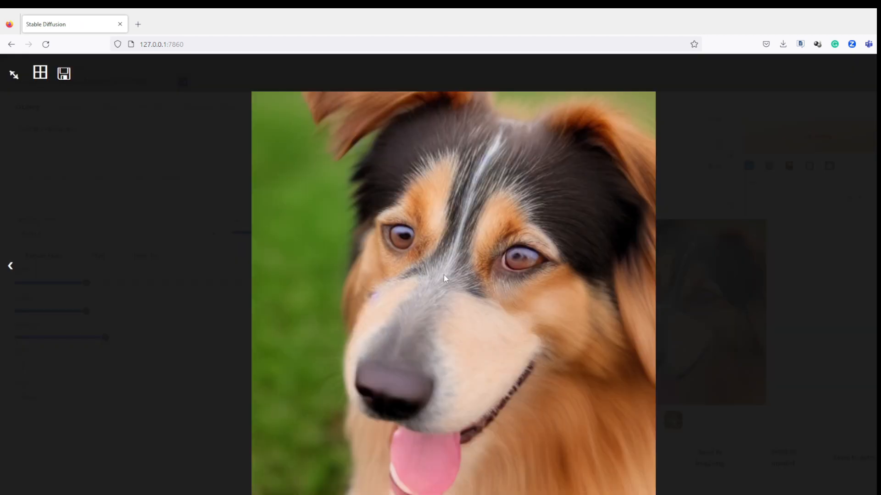
click(13, 73)
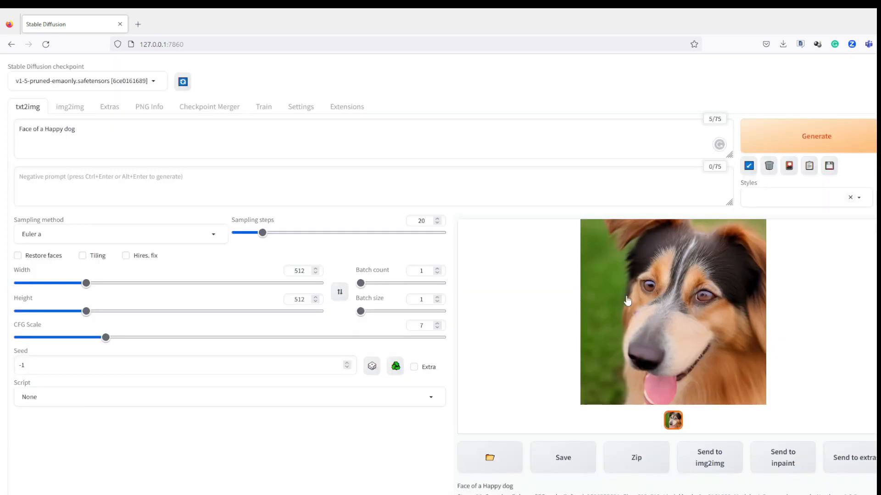
mouse_move(616, 300)
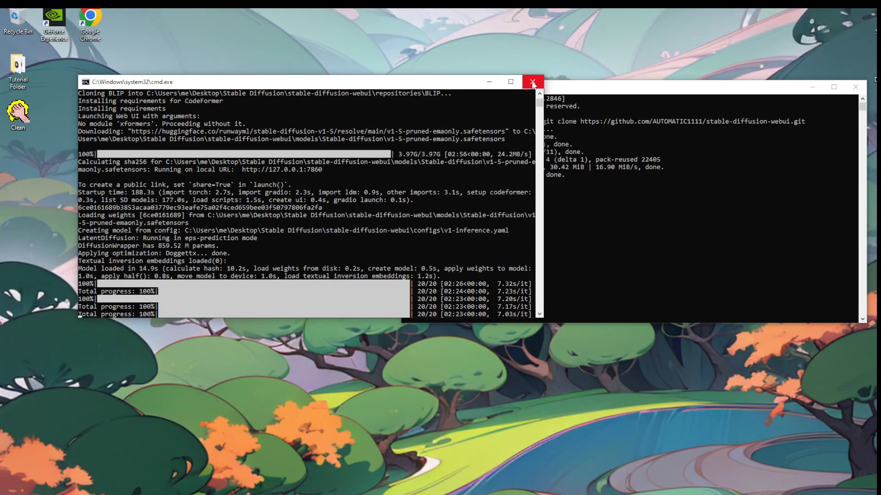
Close the command window running the web UI
click(533, 80)
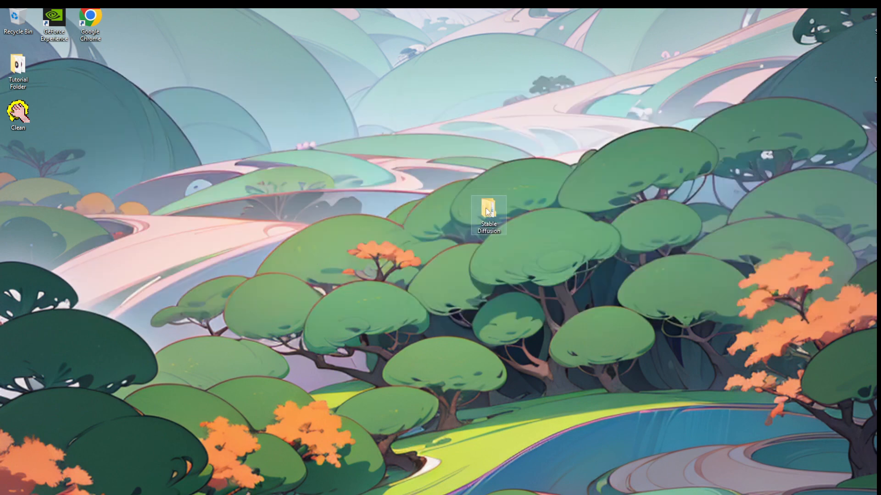
Open webui-user.bat from Stable Diffusion > stable-diffusion-webui for editing
double_click(489, 207)
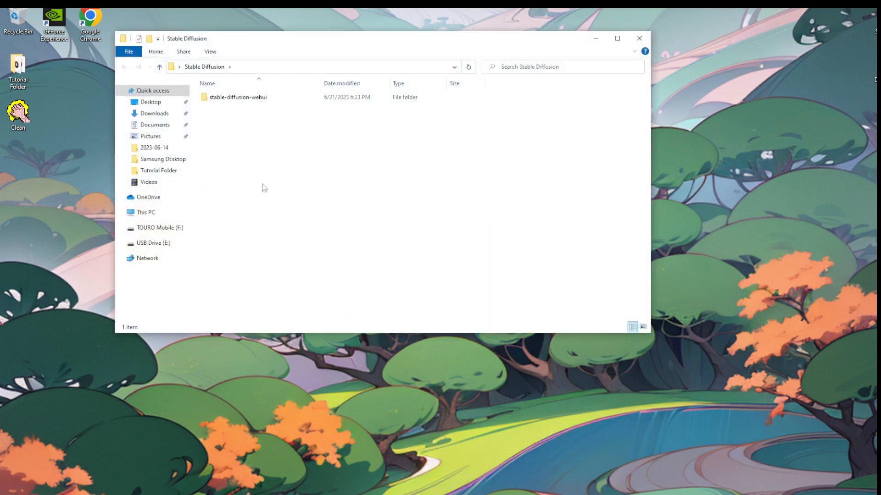
double_click(237, 97)
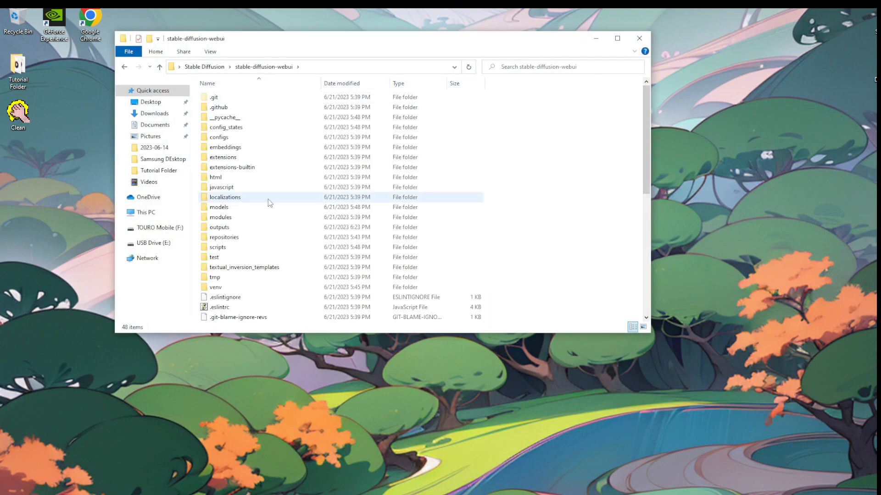
scroll(down, 3)
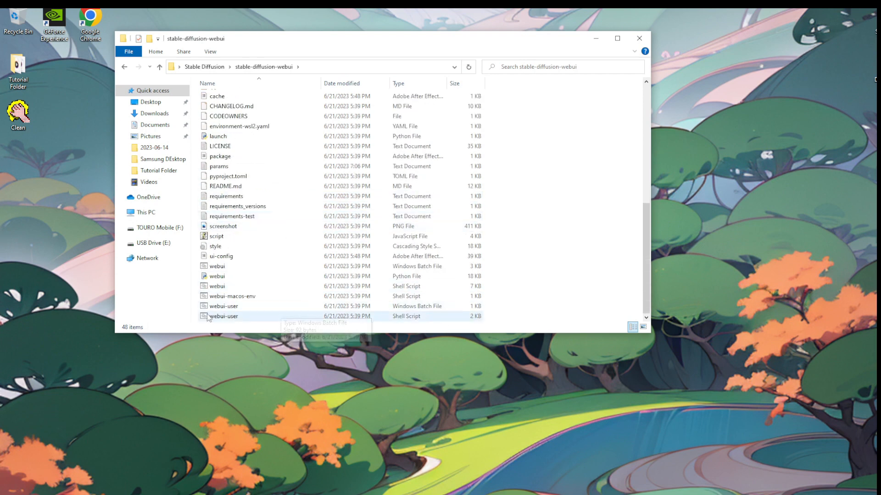
mouse_move(228, 310)
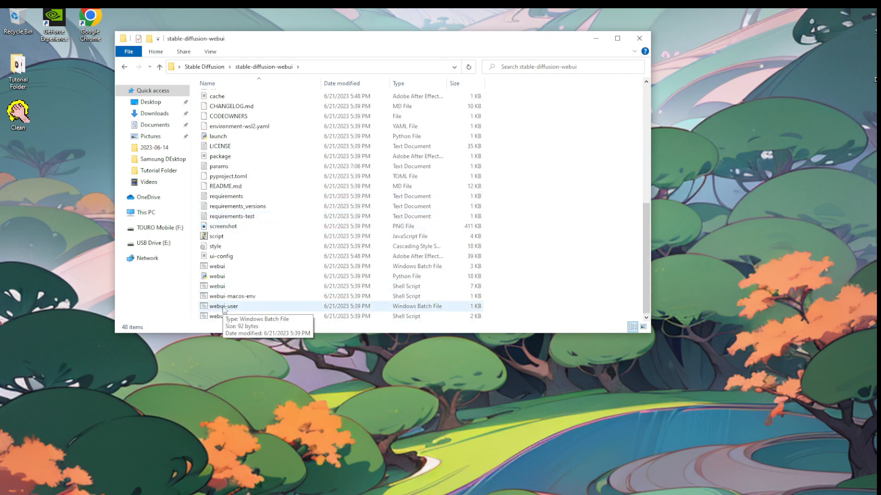
right_click(223, 307)
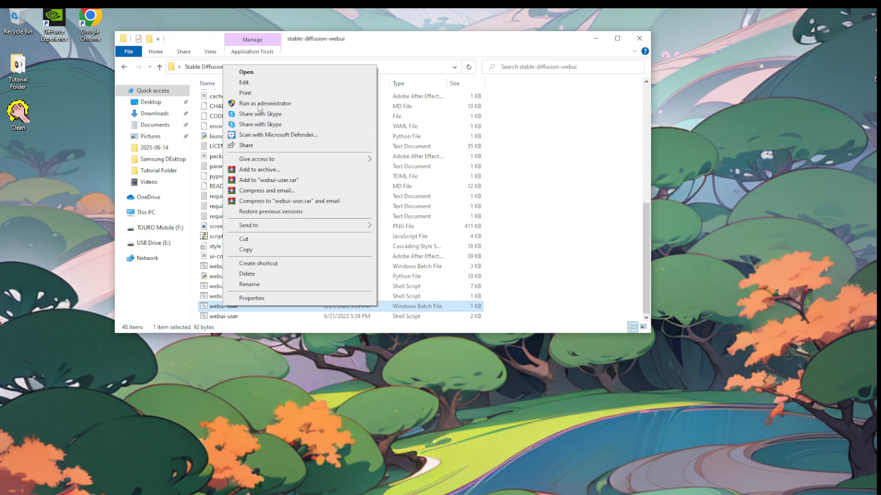
click(244, 82)
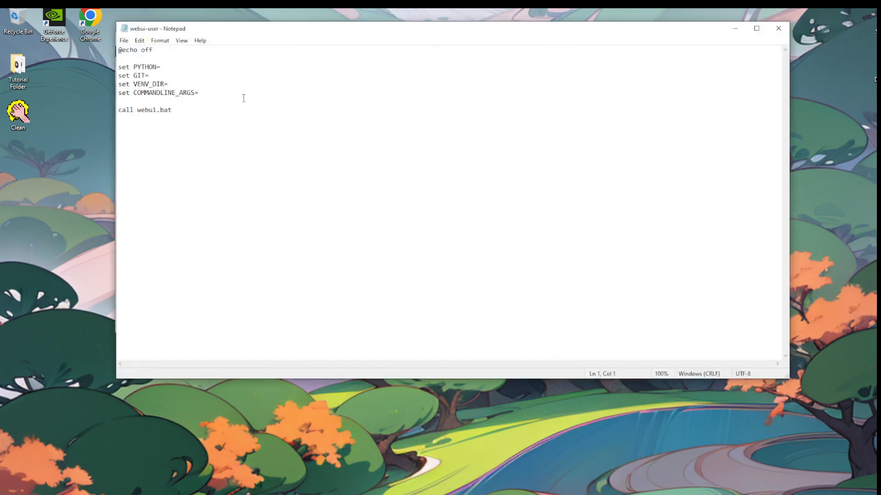
Set COMMANDLINE_ARGS to --xformers --autolaunch and save the file
click(199, 93)
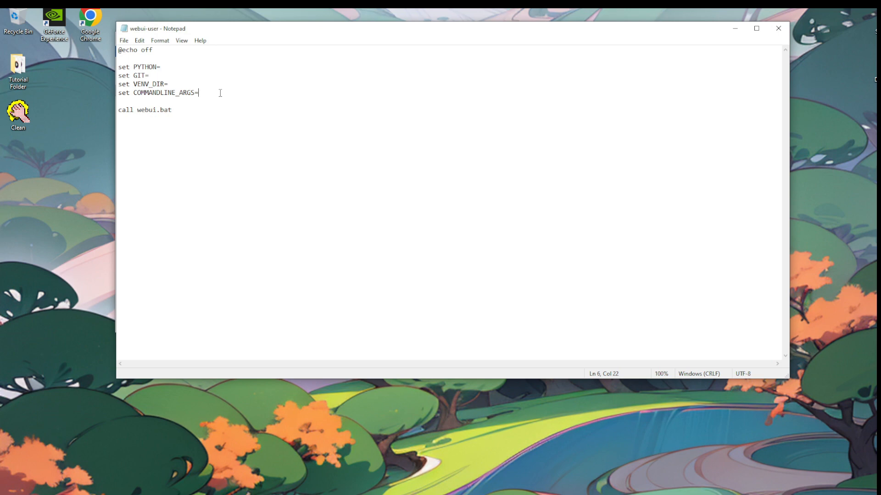
text(" ")
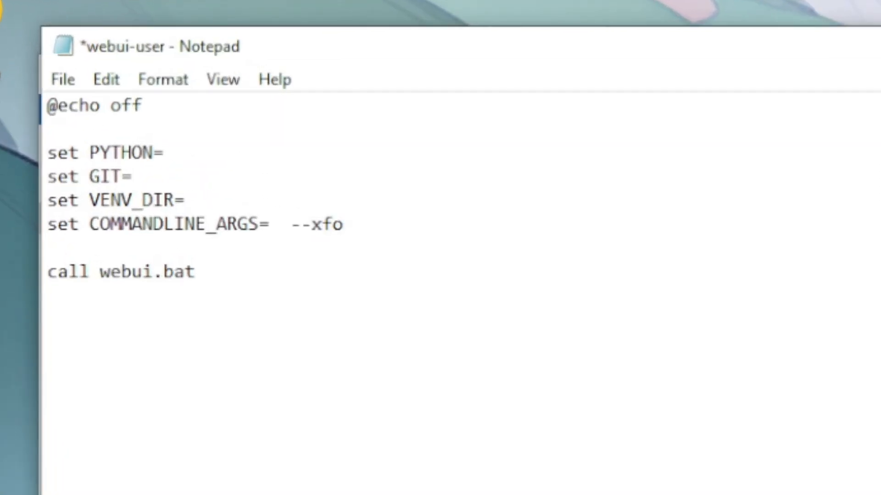
text(rmers)
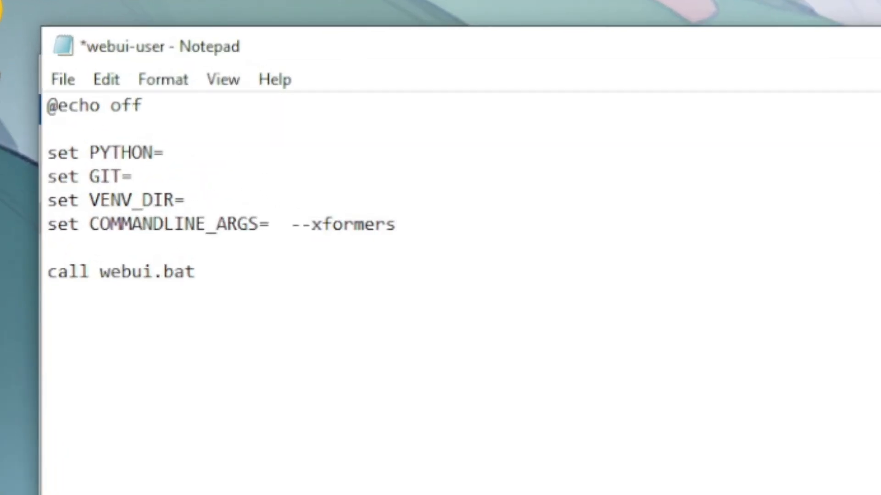
text(--auto)
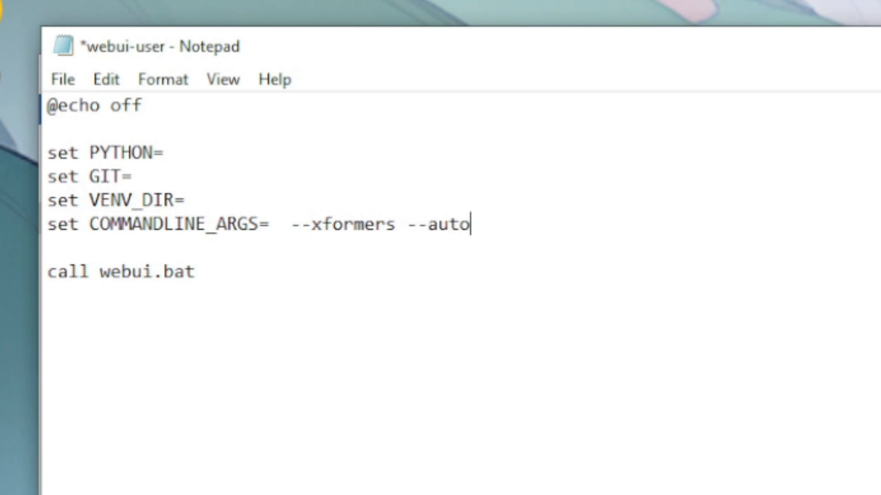
text(launch)
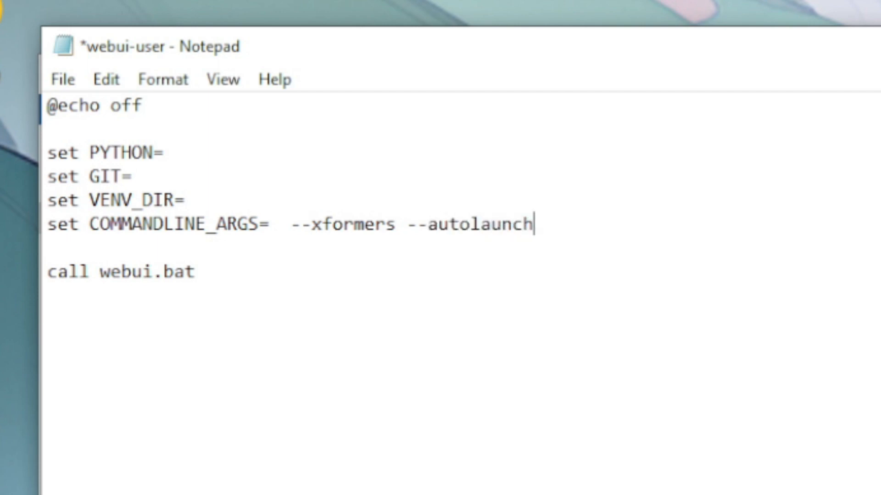
click(62, 79)
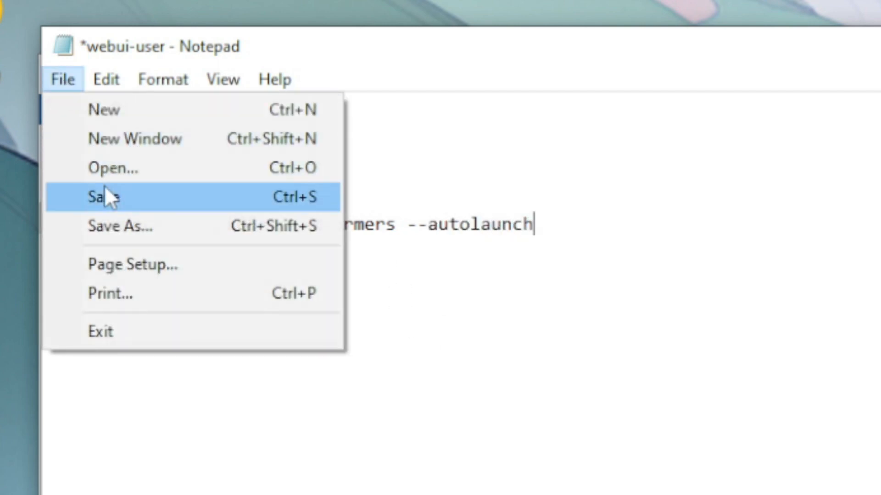
click(106, 197)
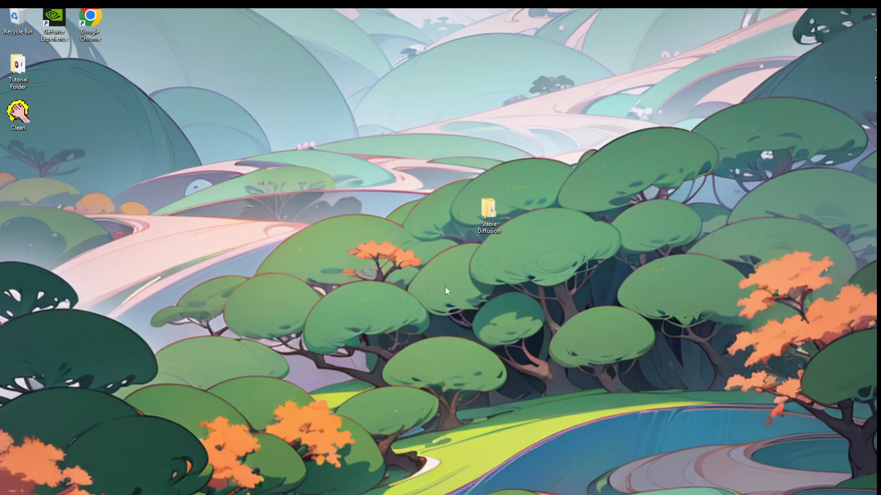
mouse_move(418, 290)
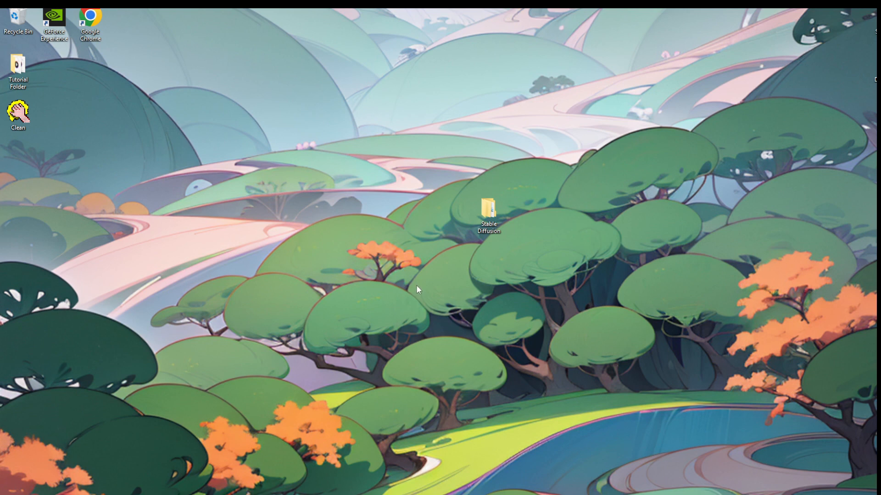
mouse_move(304, 466)
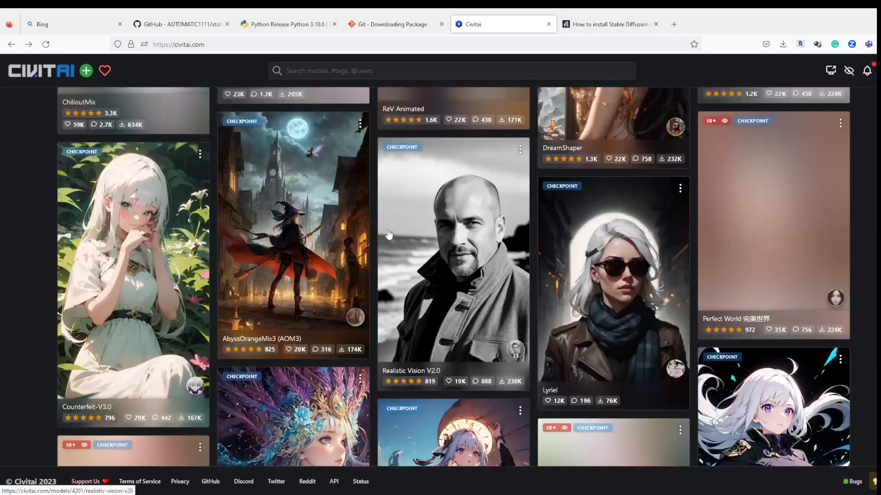
Scroll through the Civitai gallery of community checkpoint and LoRA models
scroll(down, 3)
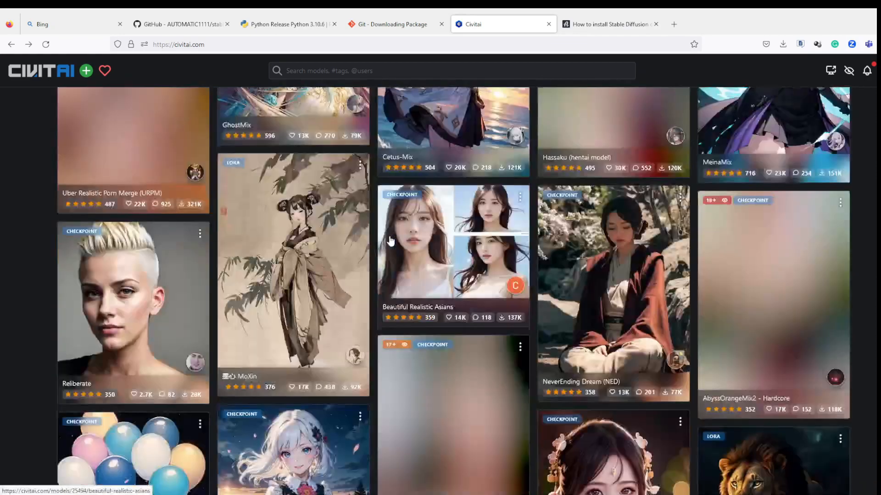
scroll(down, 3)
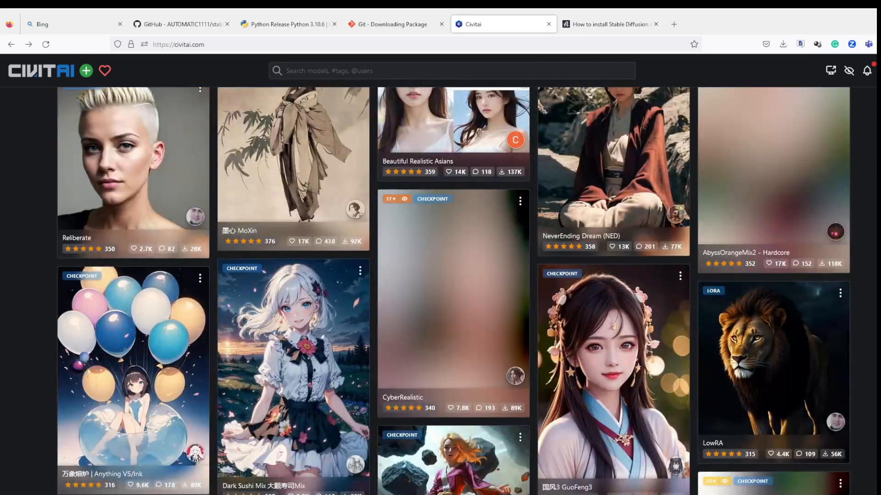
scroll(down, 3)
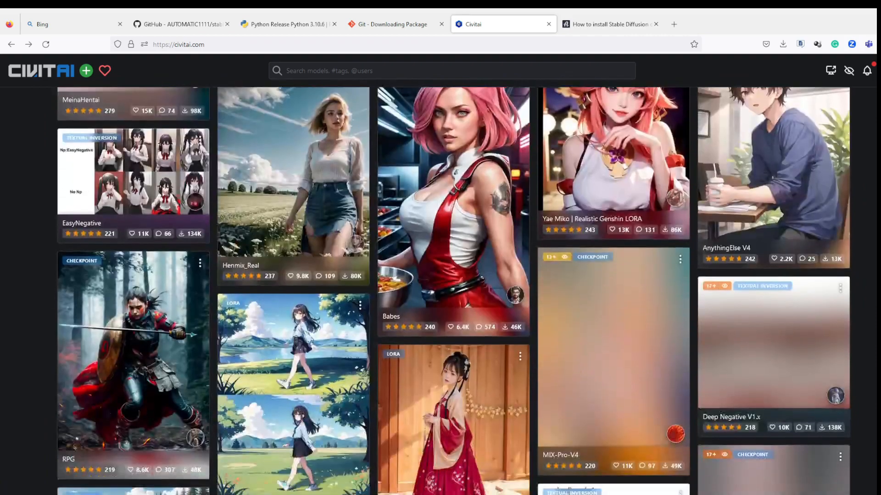
scroll(down, 3)
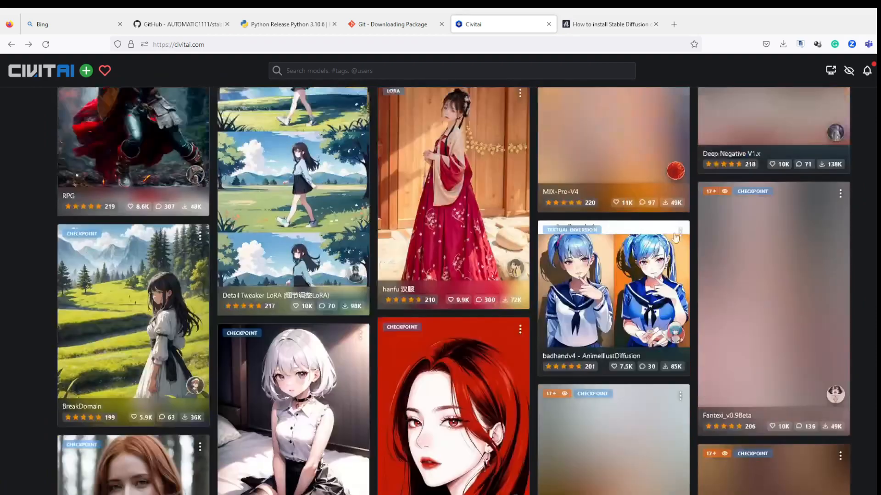
scroll(down, 3)
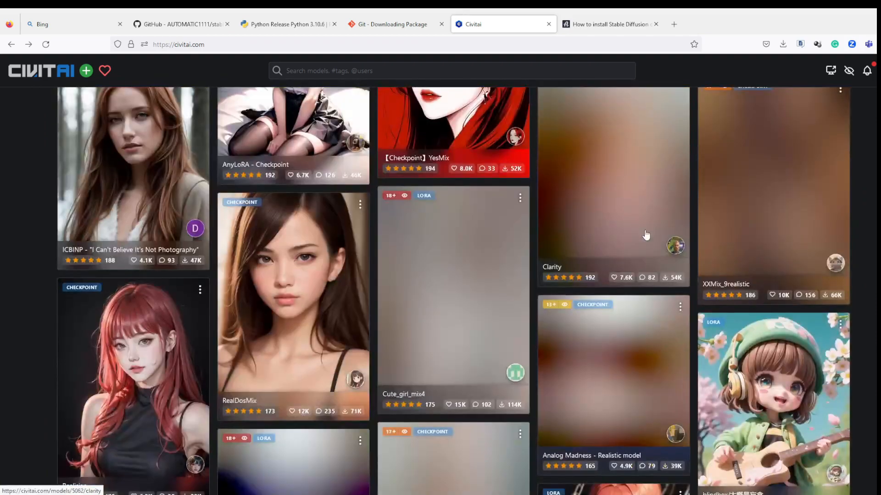
scroll(down, 3)
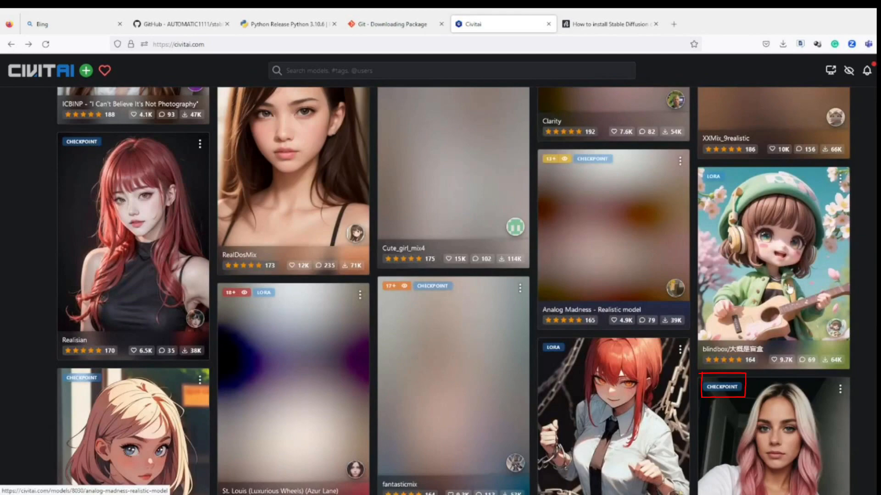
scroll(down, 3)
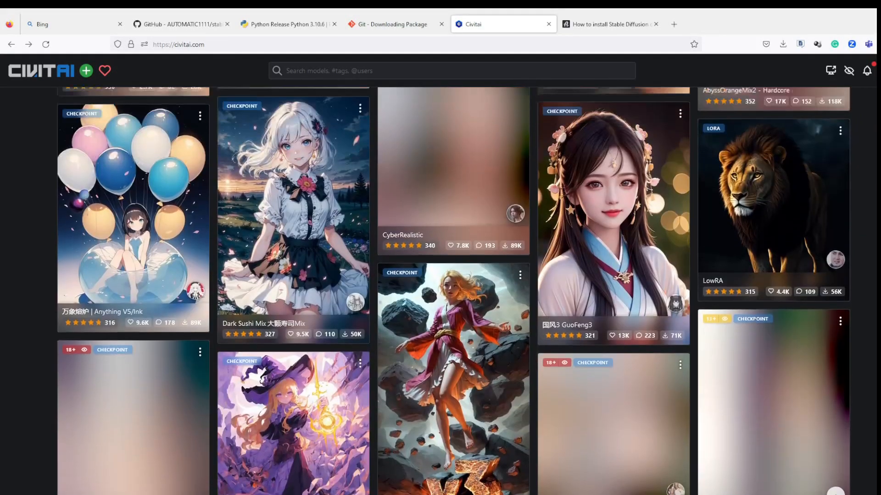
scroll(down, 3)
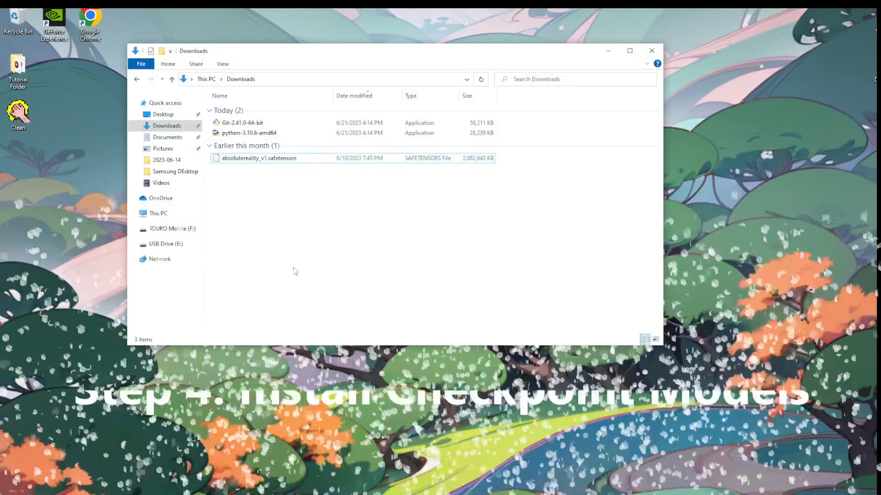
Cut absolutereality_v1.safetensors from Downloads and select the desktop Stable Diffusion folder
right_click(259, 158)
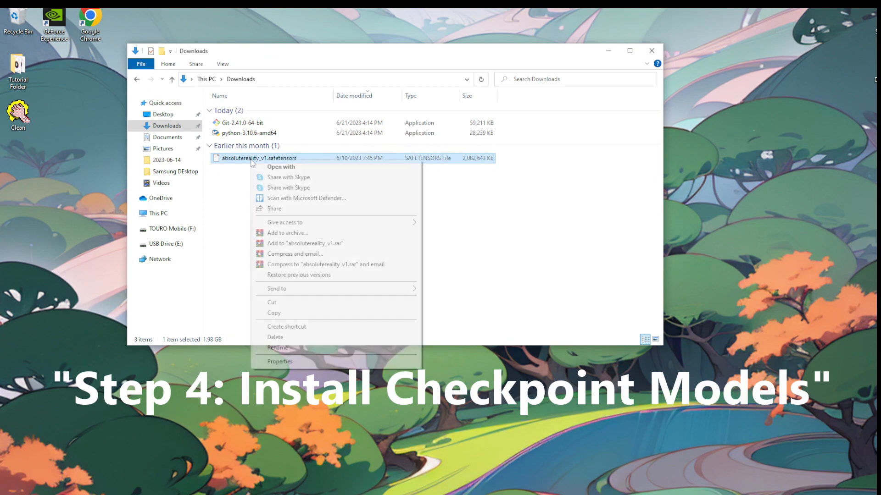
mouse_move(283, 302)
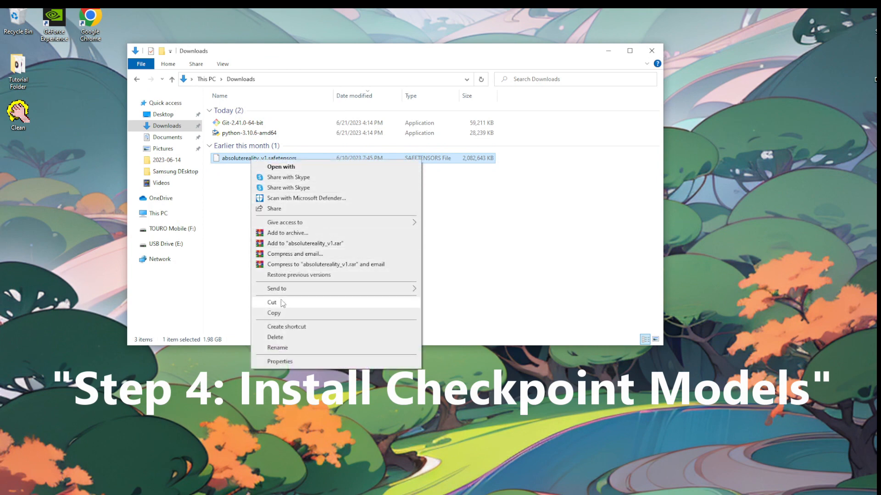
click(272, 303)
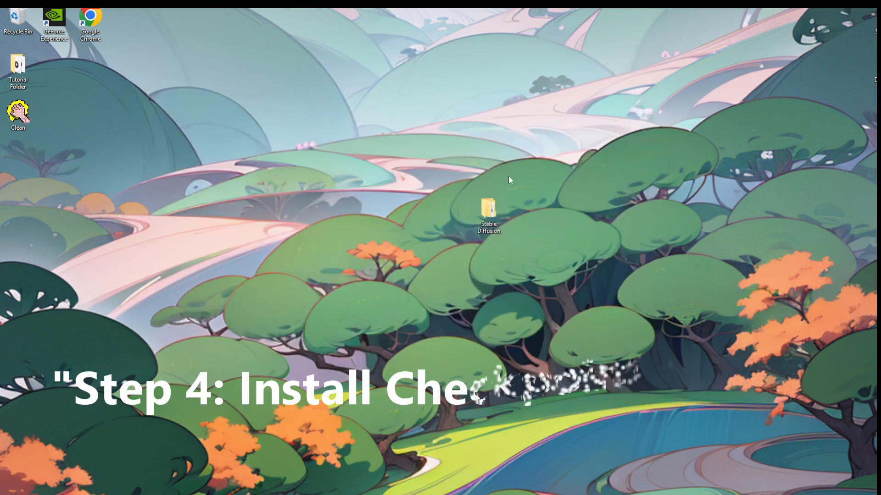
click(489, 211)
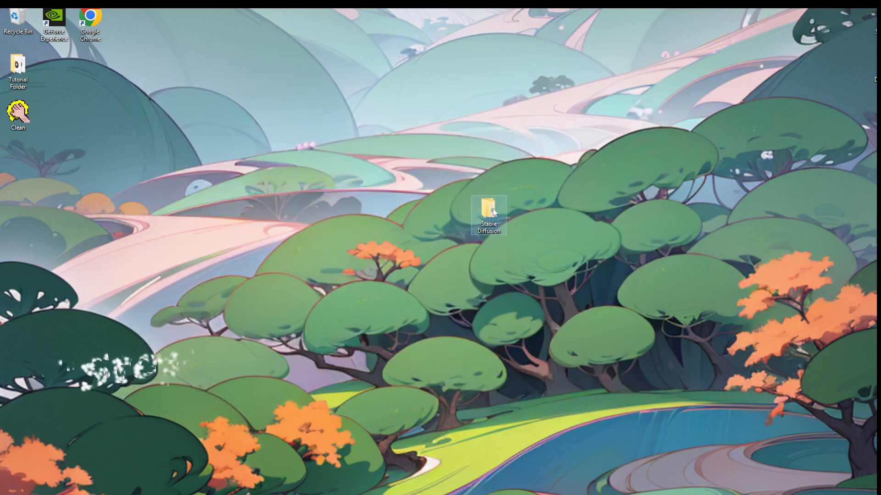
Paste the checkpoint into stable-diffusion-webui > models > Stable-diffusion
double_click(487, 210)
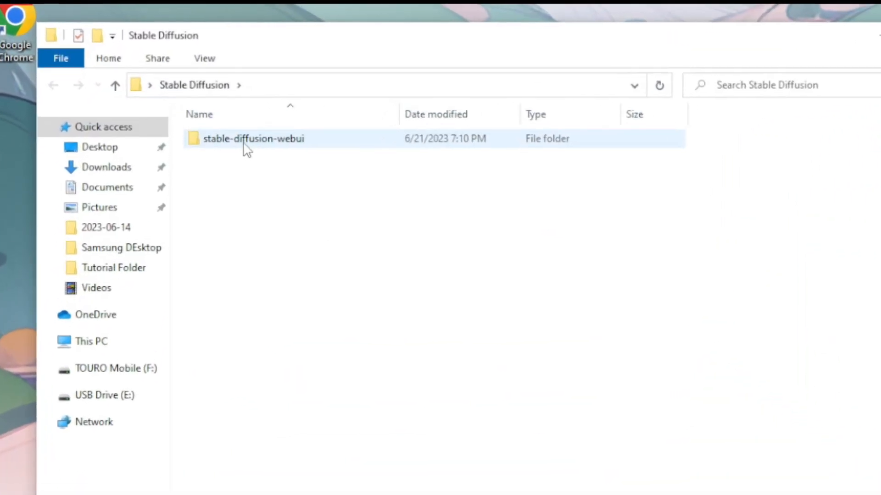
double_click(253, 138)
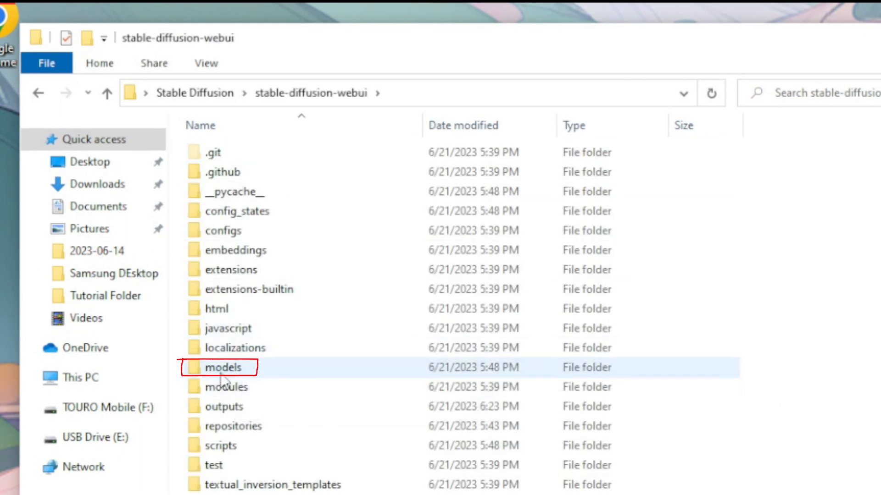
double_click(226, 367)
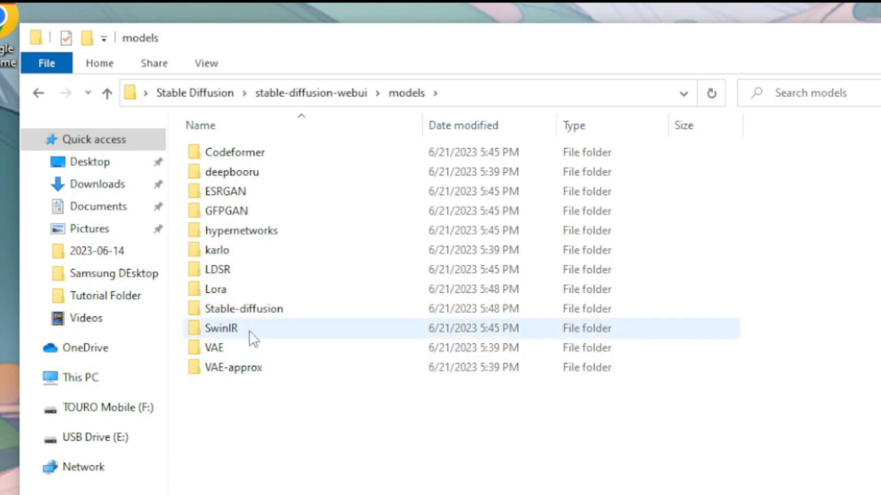
click(244, 308)
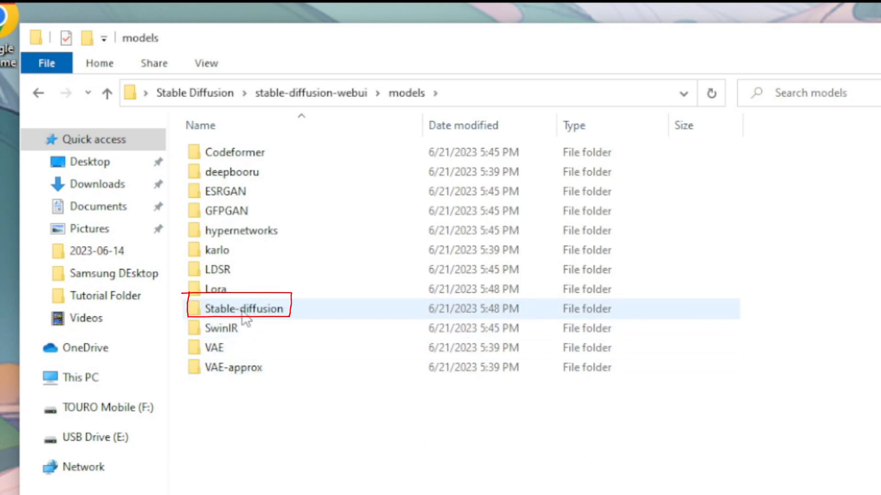
double_click(241, 308)
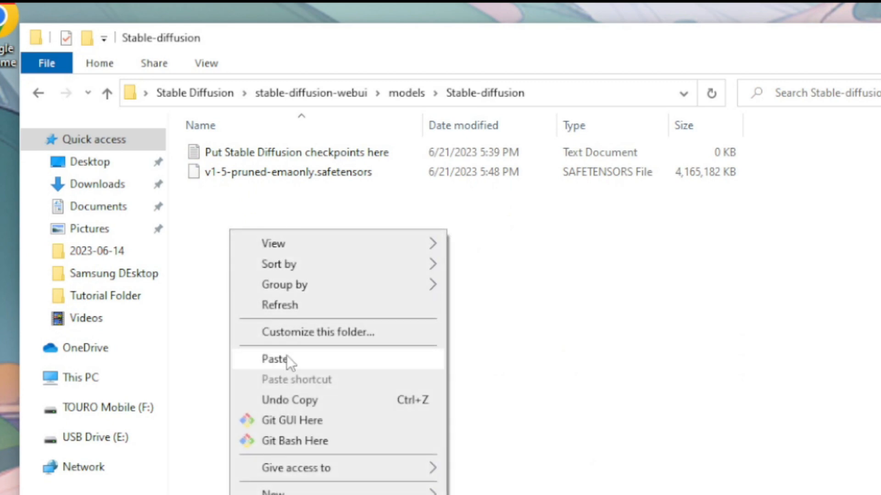
click(272, 360)
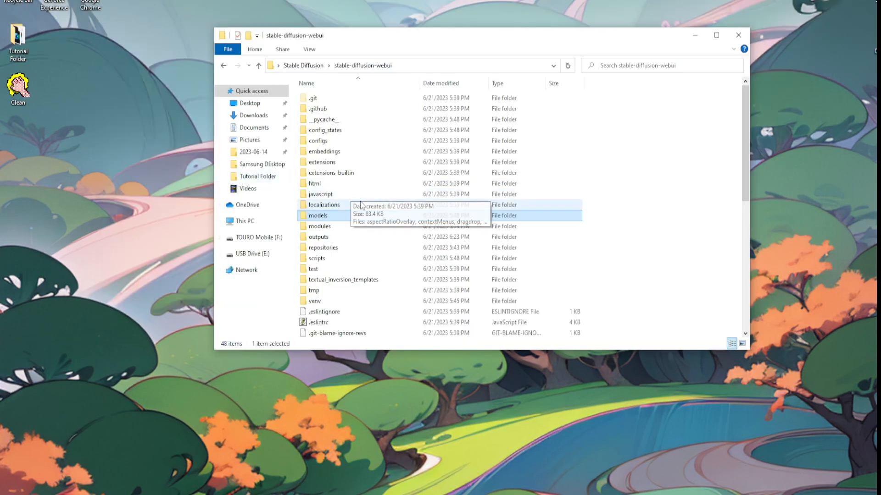
Run webui-user.bat from the stable-diffusion-webui folder to relaunch with --xformers --autolaunch
scroll(down, 3)
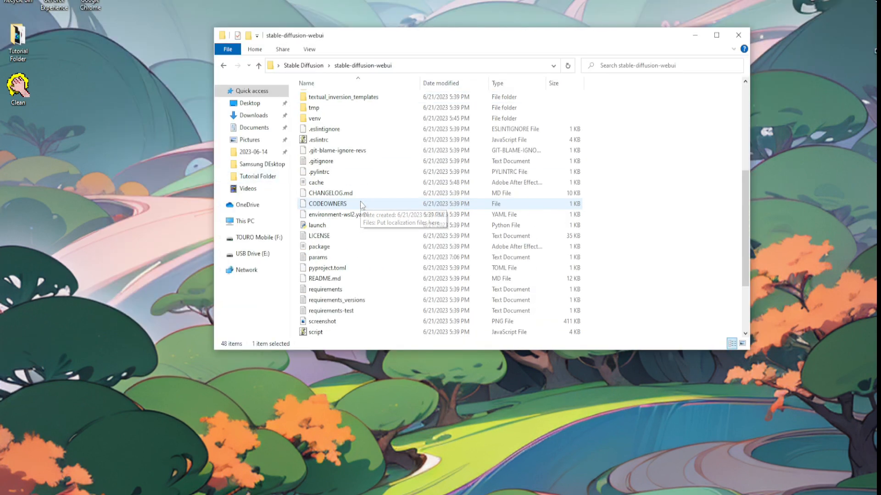
scroll(down, 3)
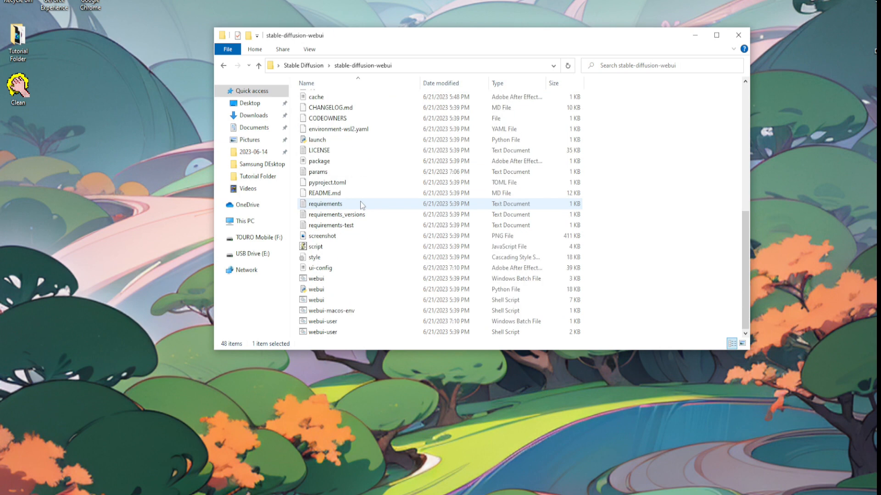
mouse_move(323, 327)
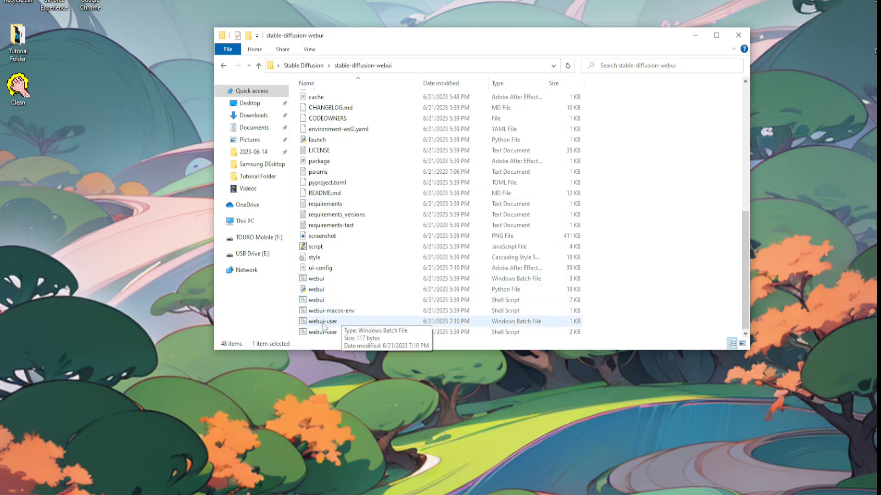
double_click(321, 321)
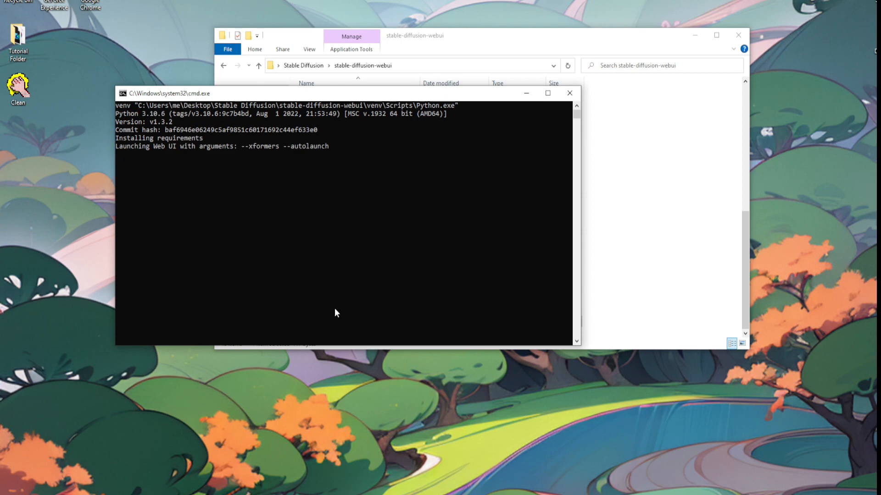
mouse_move(339, 303)
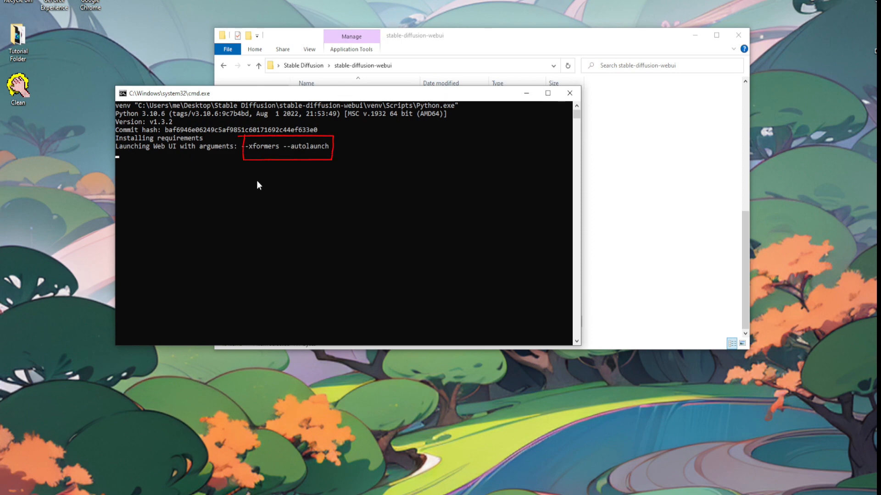
mouse_move(310, 160)
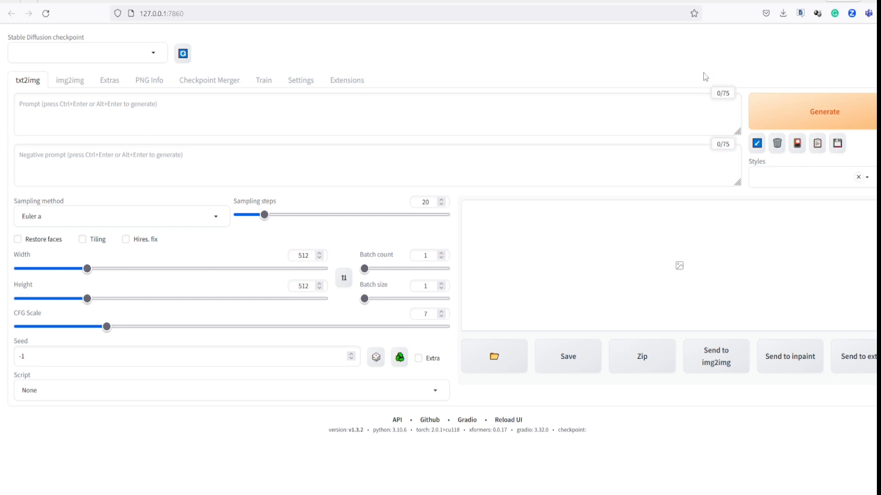
mouse_move(697, 58)
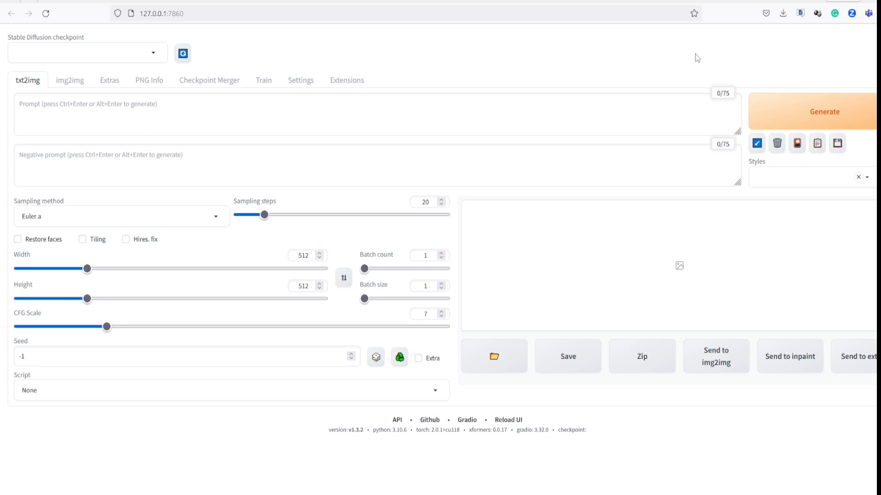
mouse_move(443, 62)
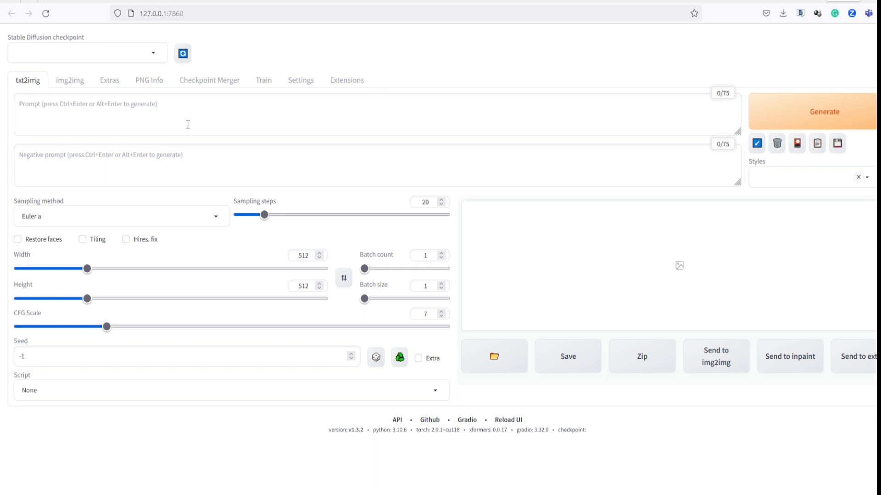
mouse_move(156, 61)
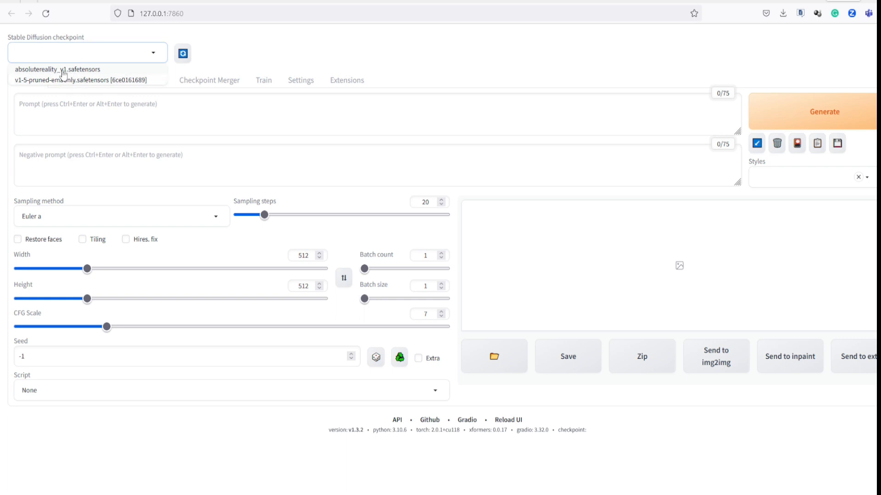
Select the absolutereality_v1.safetensors checkpoint, set prompt 'Face of a happy dog', and generate
click(55, 70)
text(Face of a happy )
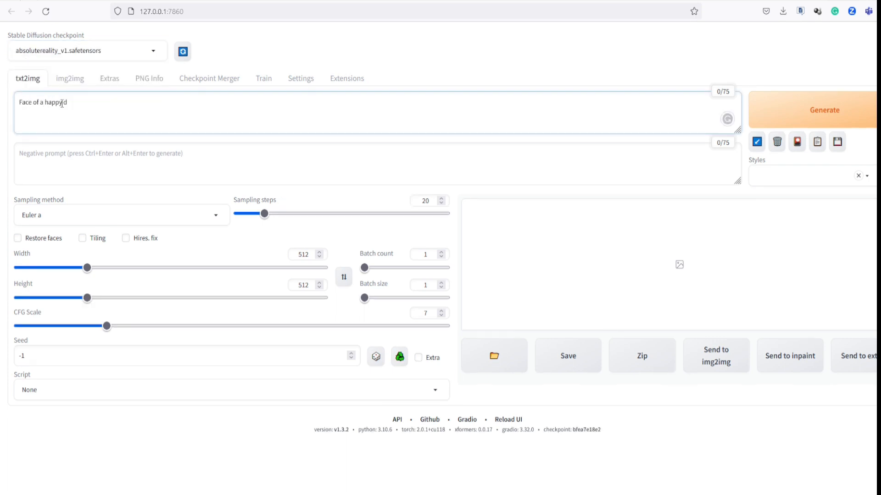
text(dog)
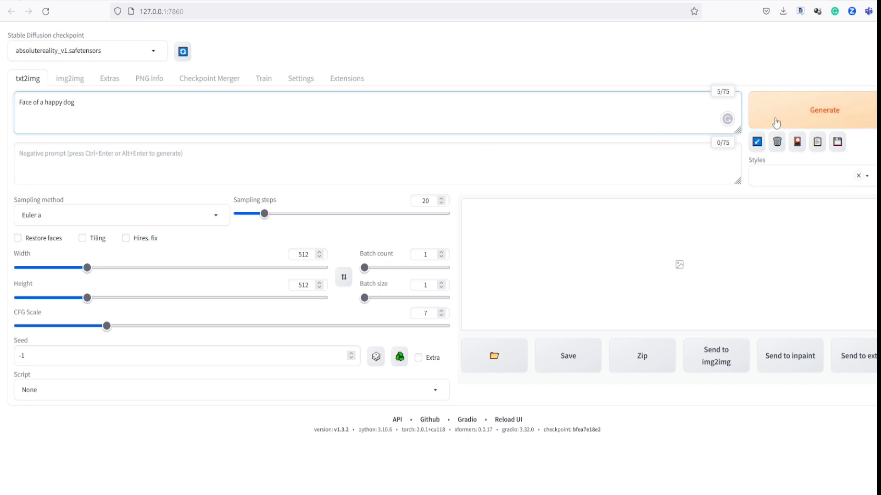
click(825, 110)
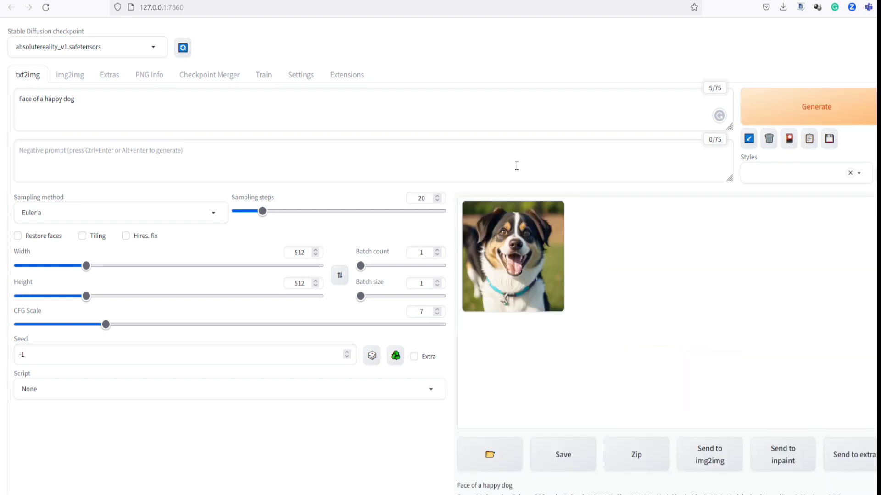
Enlarge the generated happy dog image in the full-size viewer
click(513, 258)
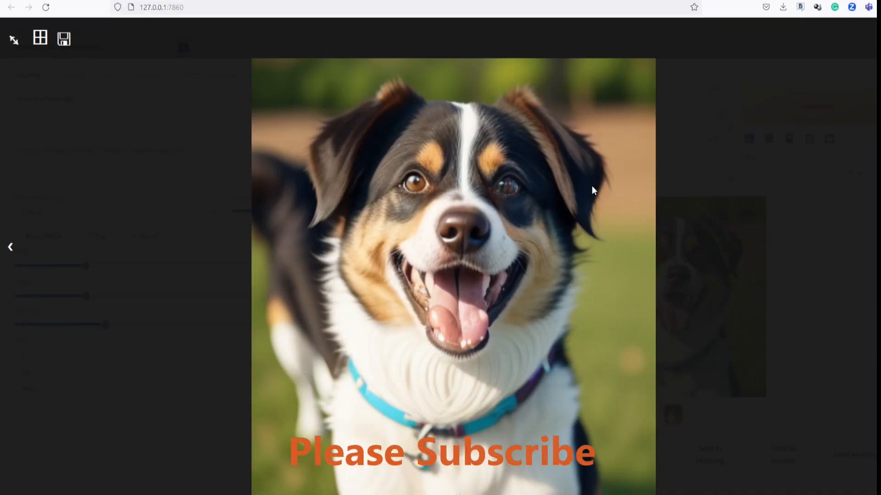